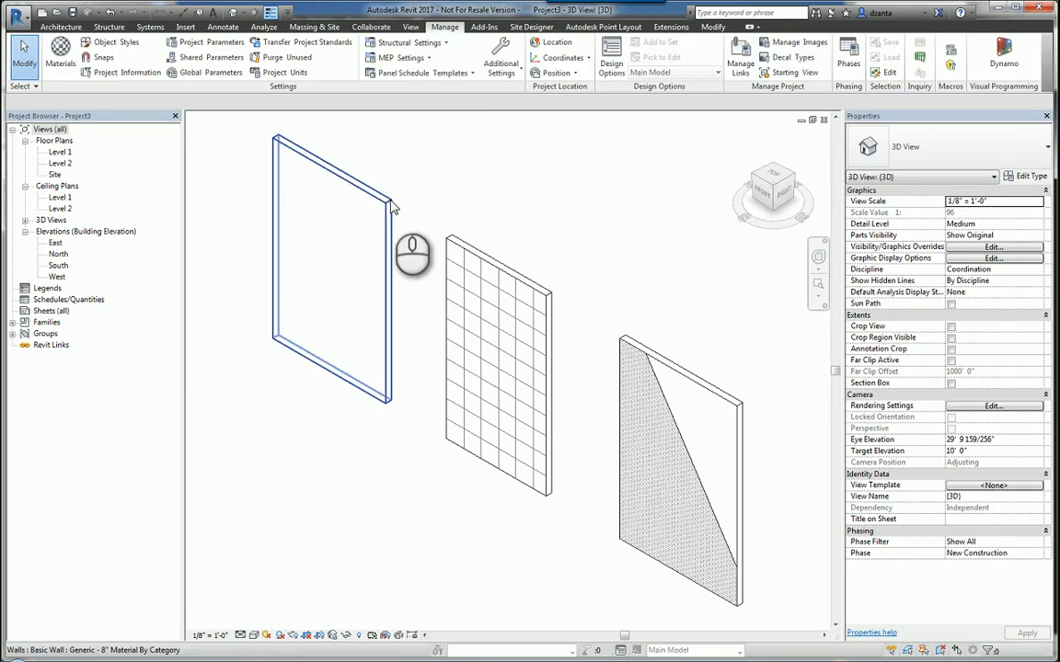
# - Inspect a wall, clear the selection, then bring up the project's Material Browser from Manage
pyautogui.click(327, 257)
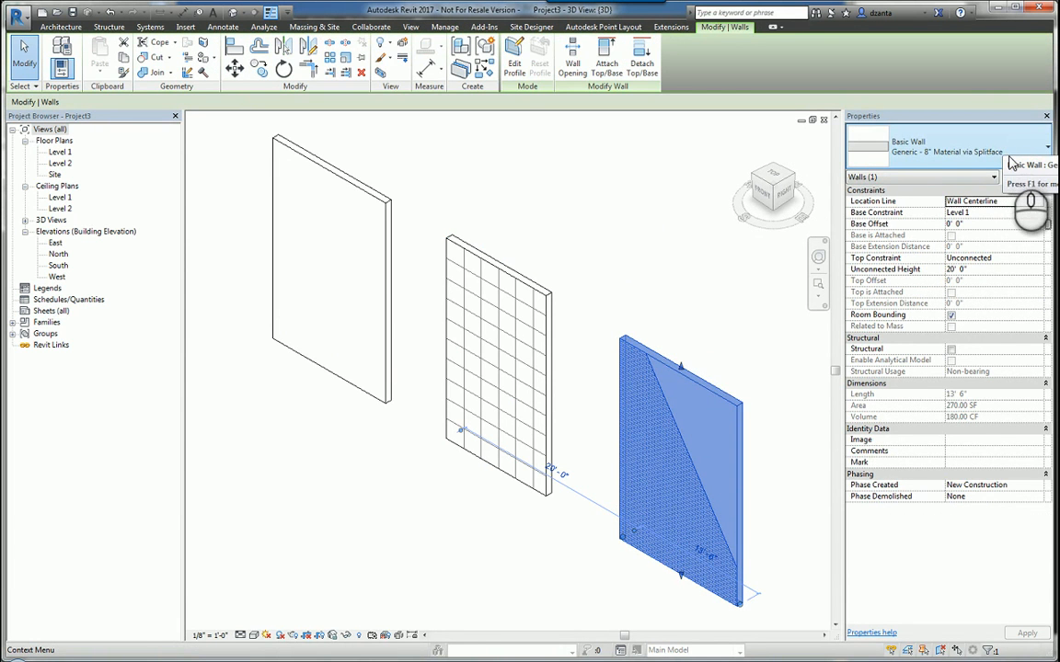
pyautogui.click(446, 27)
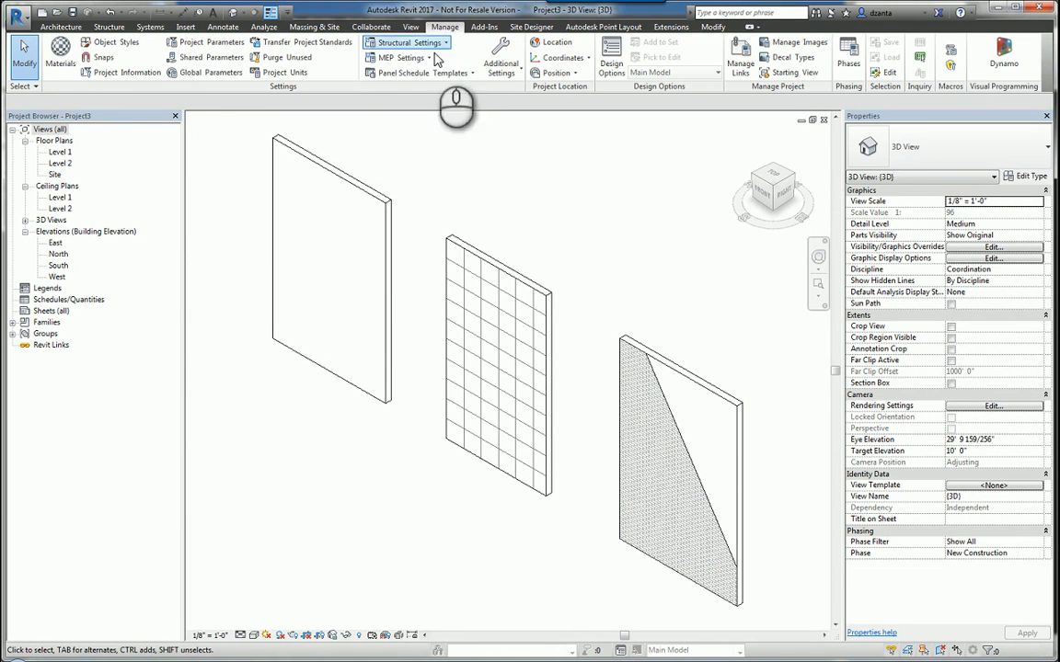
pyautogui.moveTo(59, 48)
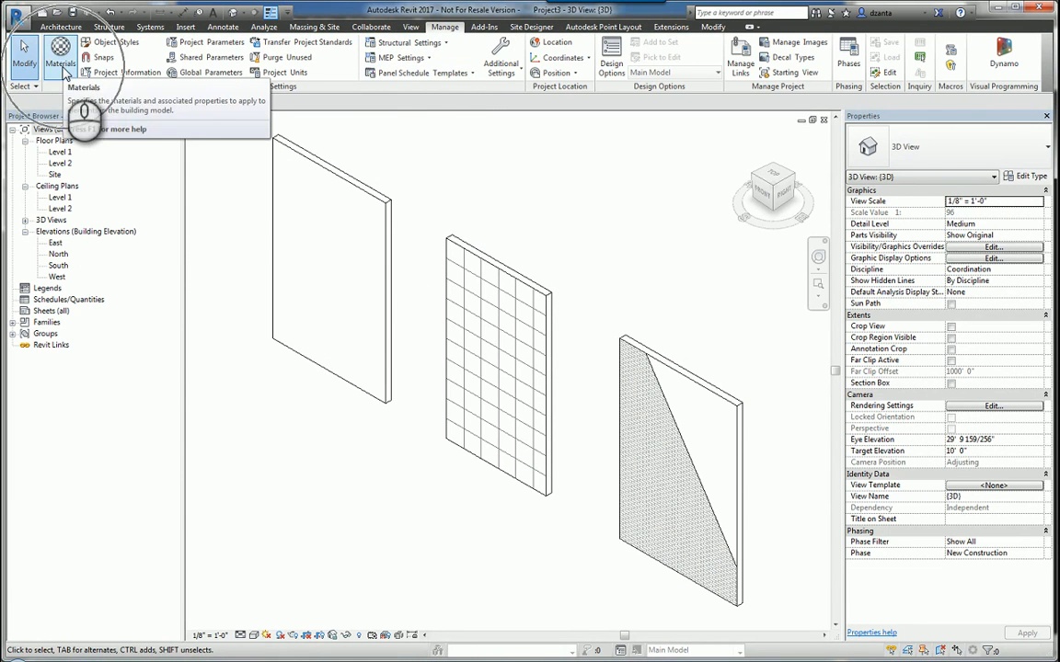
pyautogui.click(61, 51)
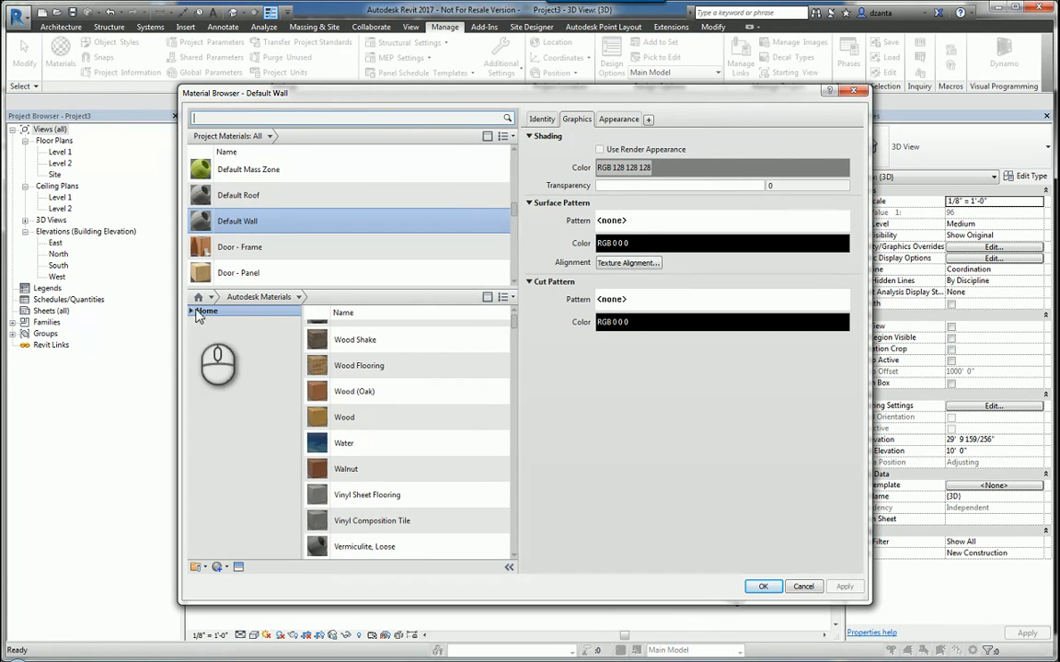
# - Expand Home and Autodesk Materials in the library tree so its categories and Steel ASTM A992 show
pyautogui.click(194, 311)
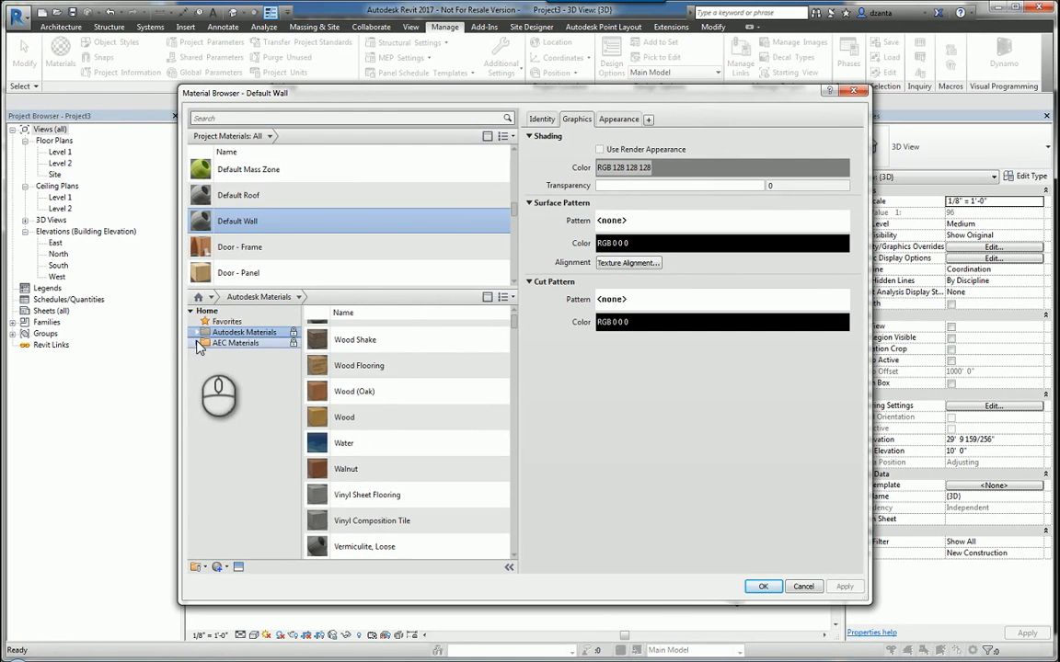
pyautogui.click(191, 331)
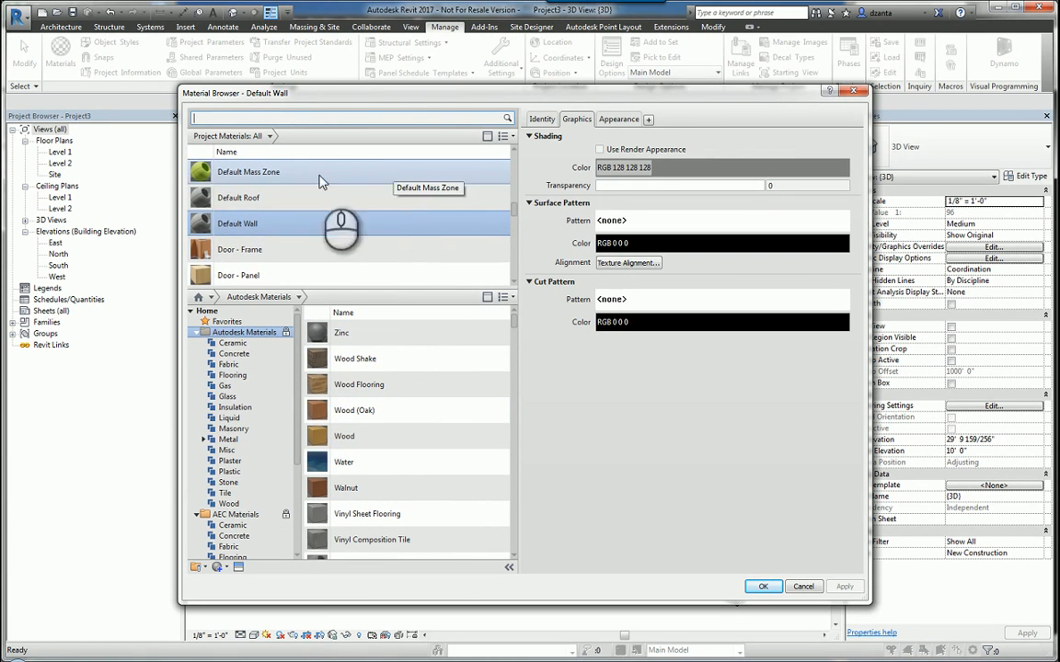
pyautogui.moveTo(331, 261)
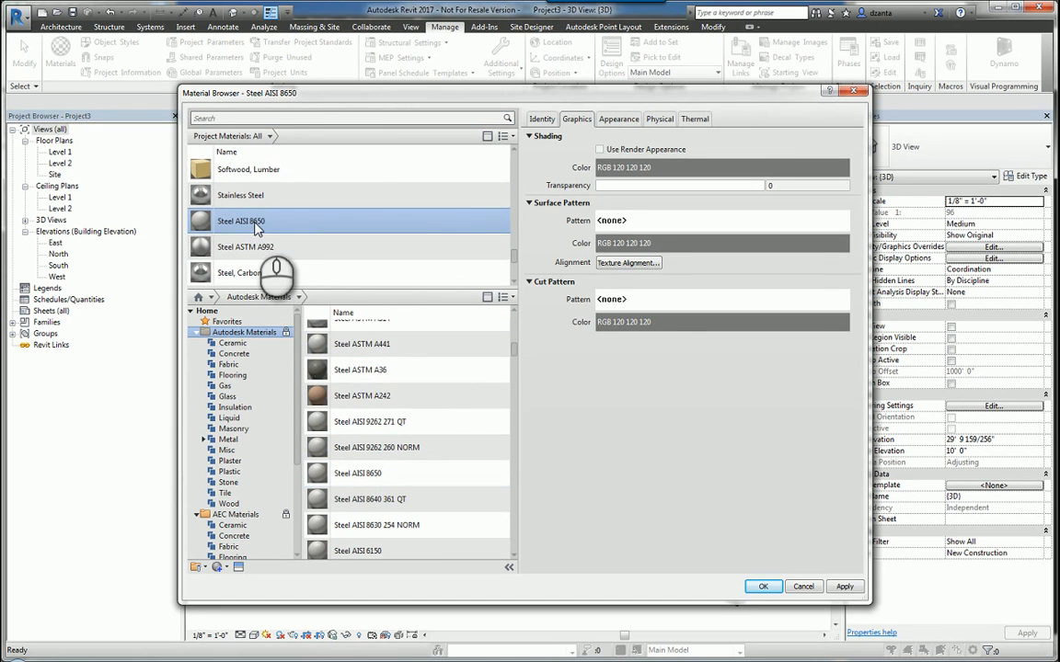
pyautogui.moveTo(258, 228)
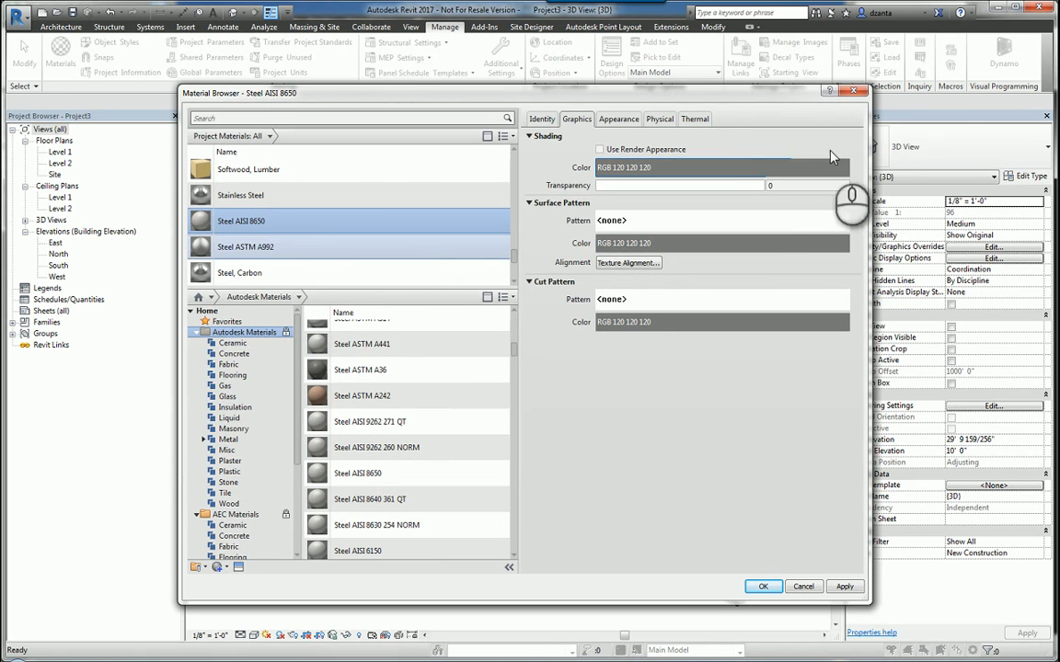
pyautogui.moveTo(515, 265)
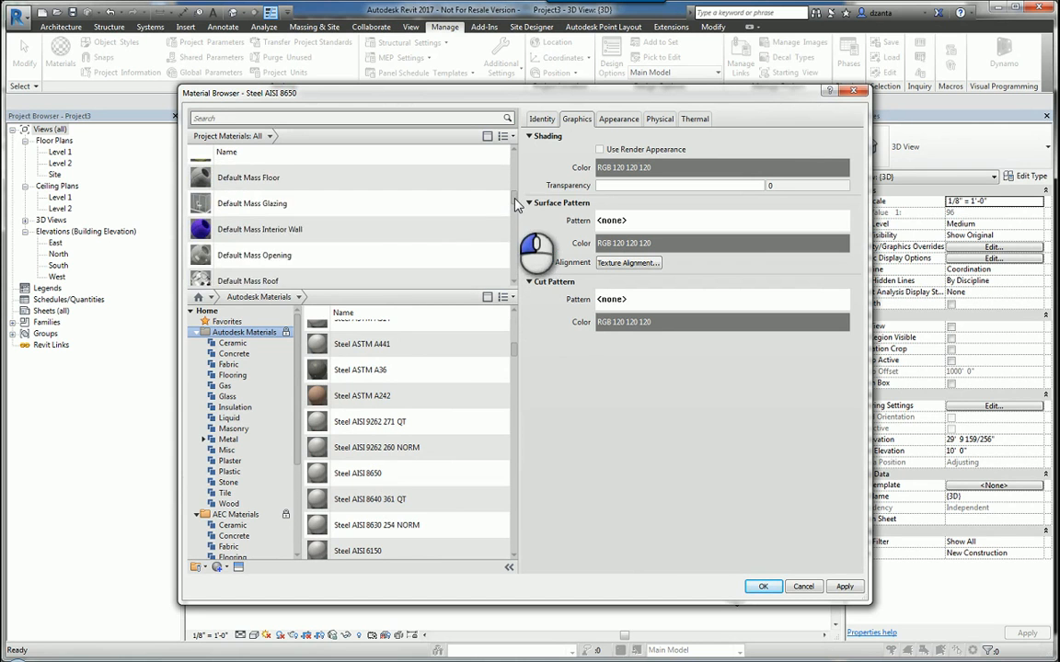
pyautogui.scroll(-3)
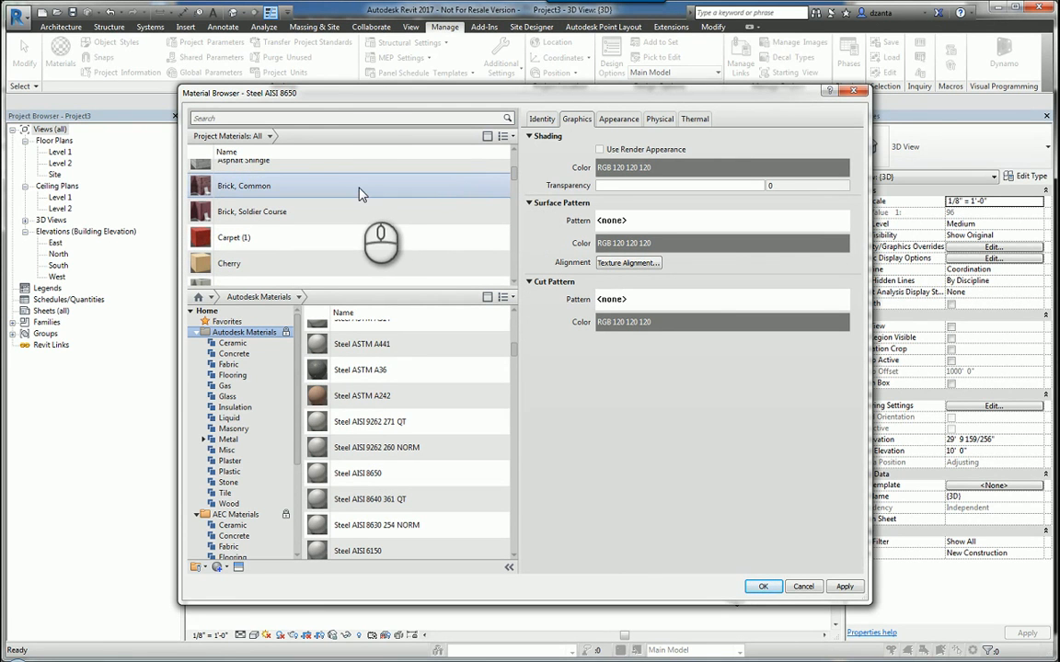
# - Select Brick, Common in Project Materials and review its Identity and Graphics settings
pyautogui.click(266, 184)
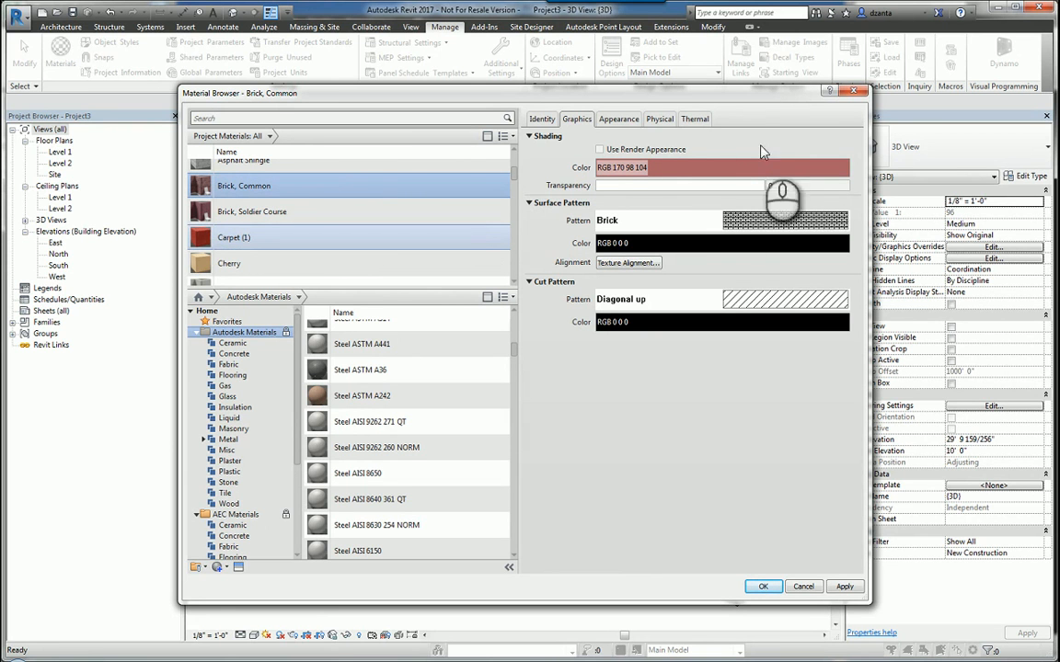
pyautogui.click(541, 117)
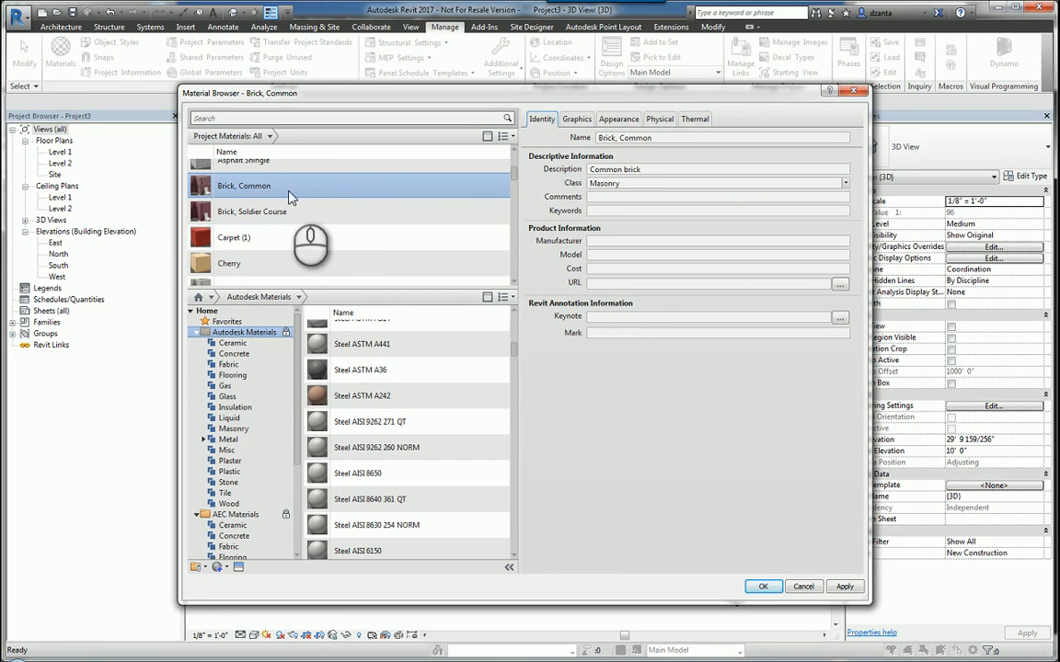
pyautogui.moveTo(267, 193)
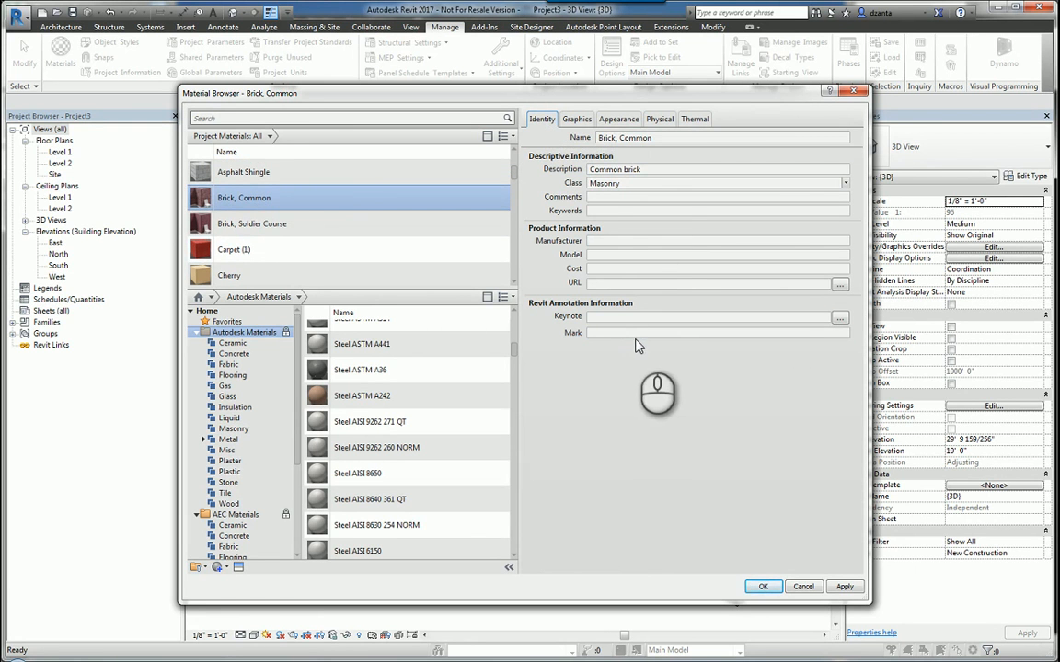
pyautogui.click(577, 118)
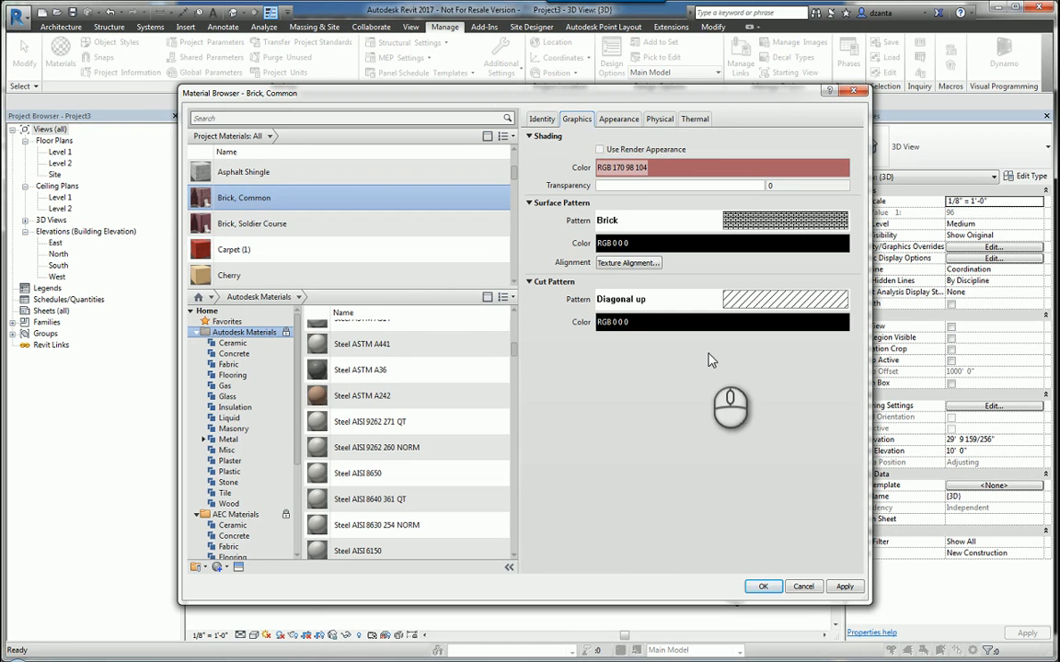
# - Review Brick, Common's masonry rendering appearance, then return to its Graphics settings
pyautogui.click(618, 118)
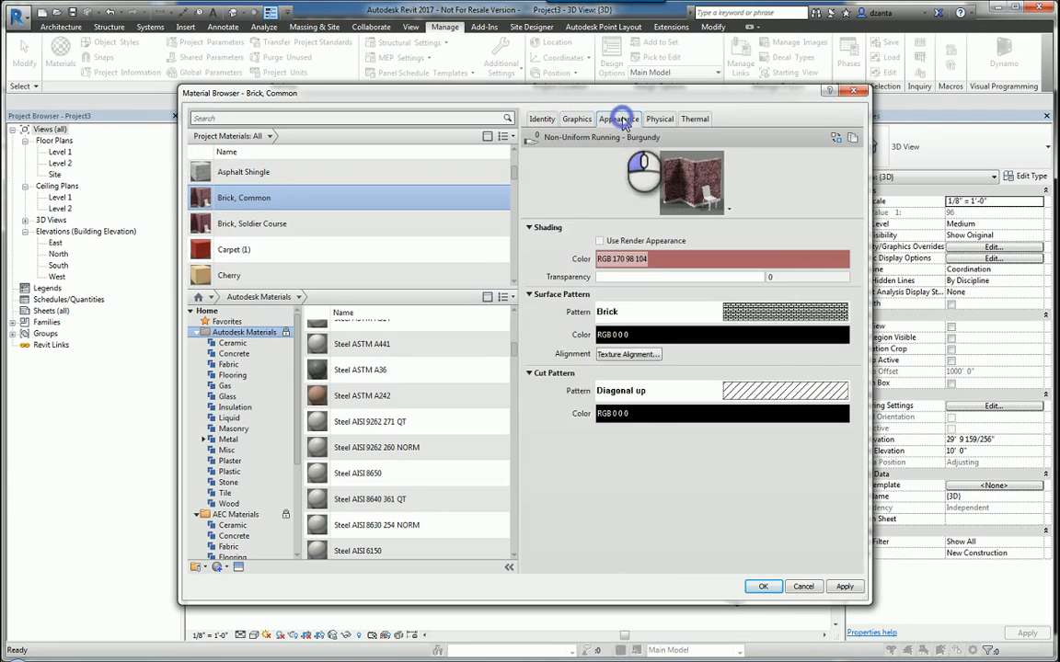
pyautogui.click(618, 118)
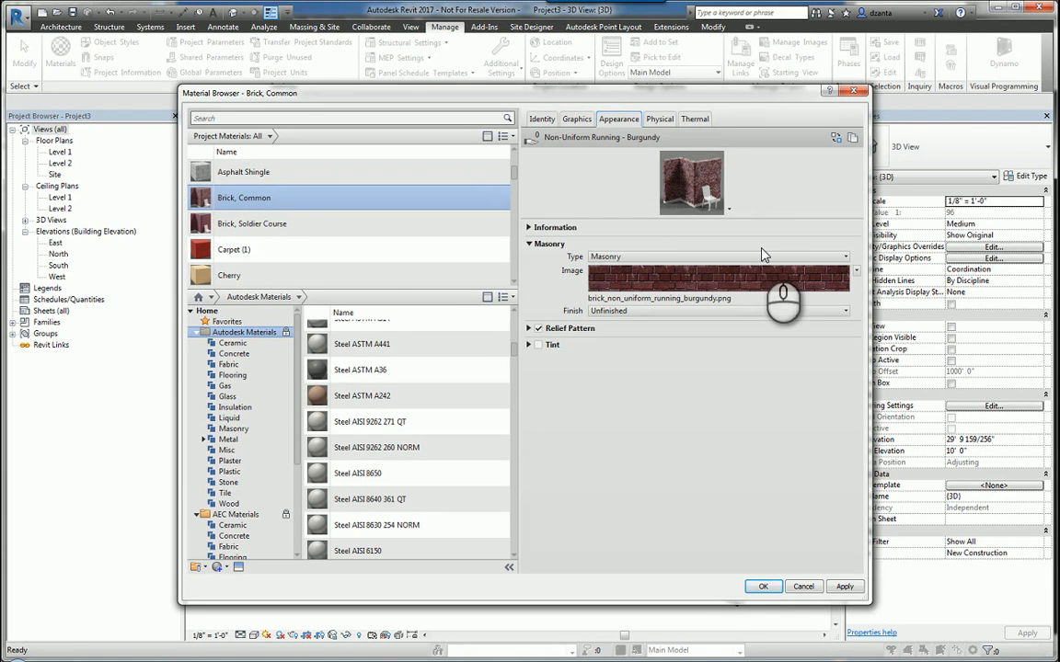
pyautogui.moveTo(804, 359)
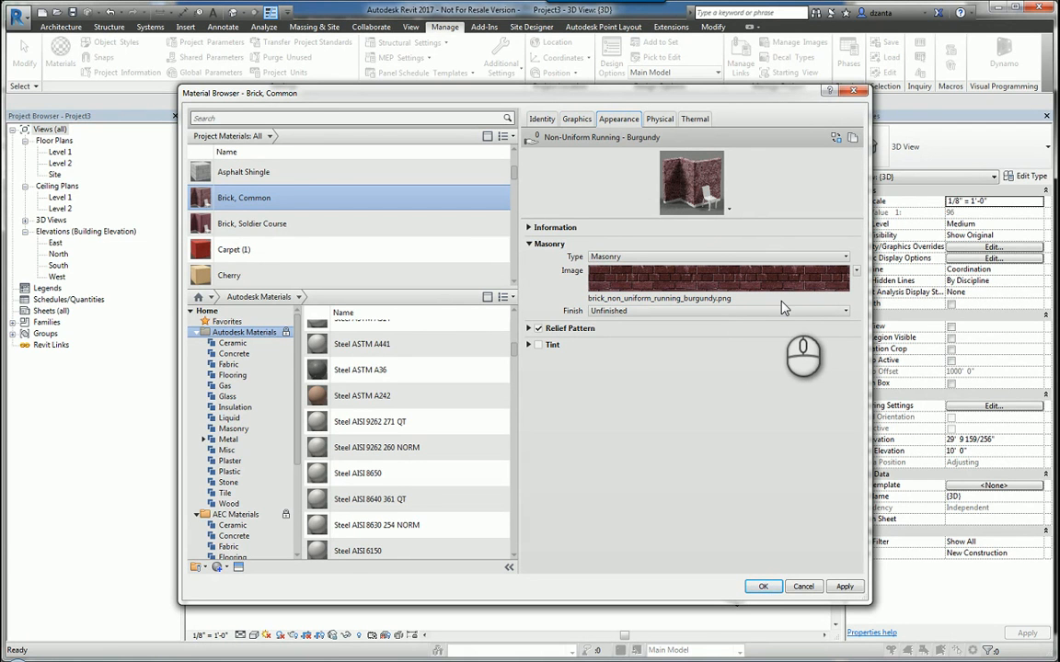
pyautogui.moveTo(705, 415)
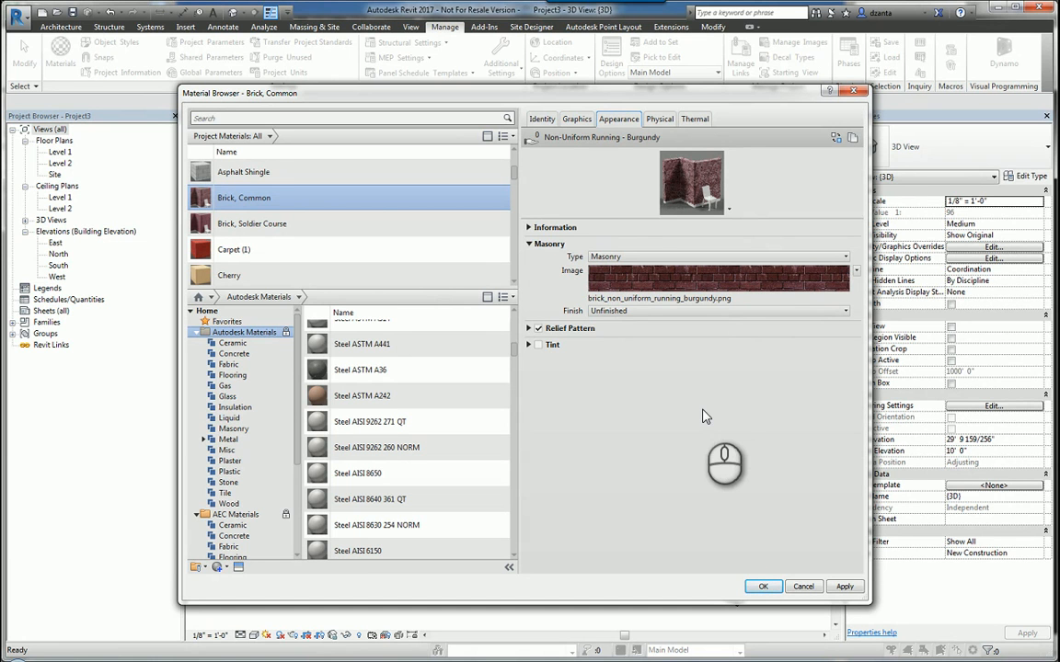
pyautogui.click(576, 118)
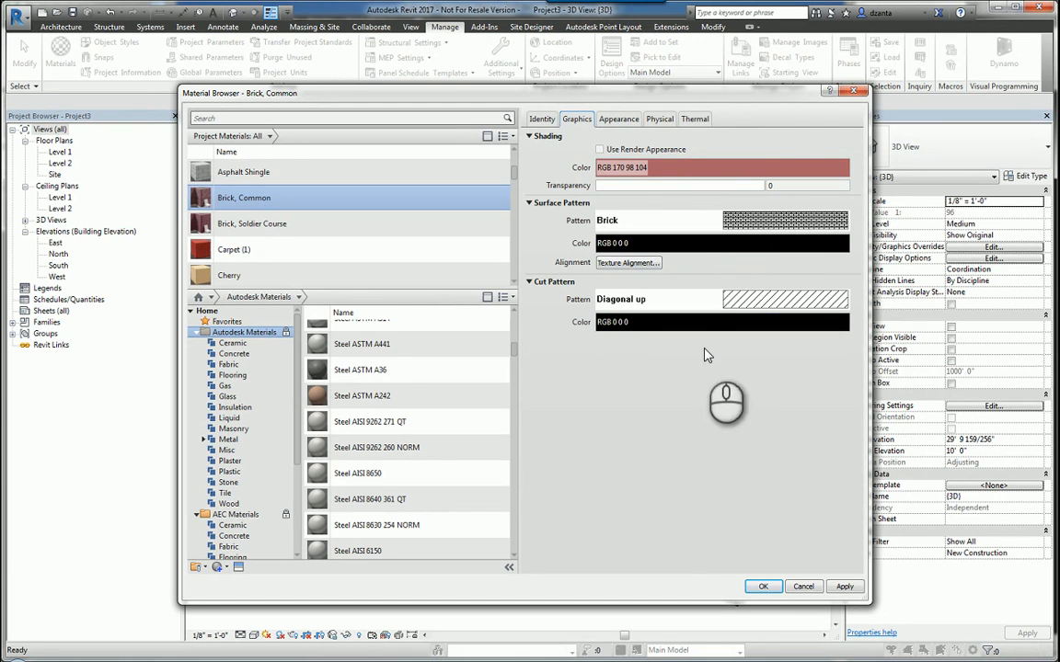
# - Review Brick, Common's Physical properties, expanding the Mechanical and Information sections, then leave the browser
pyautogui.click(658, 117)
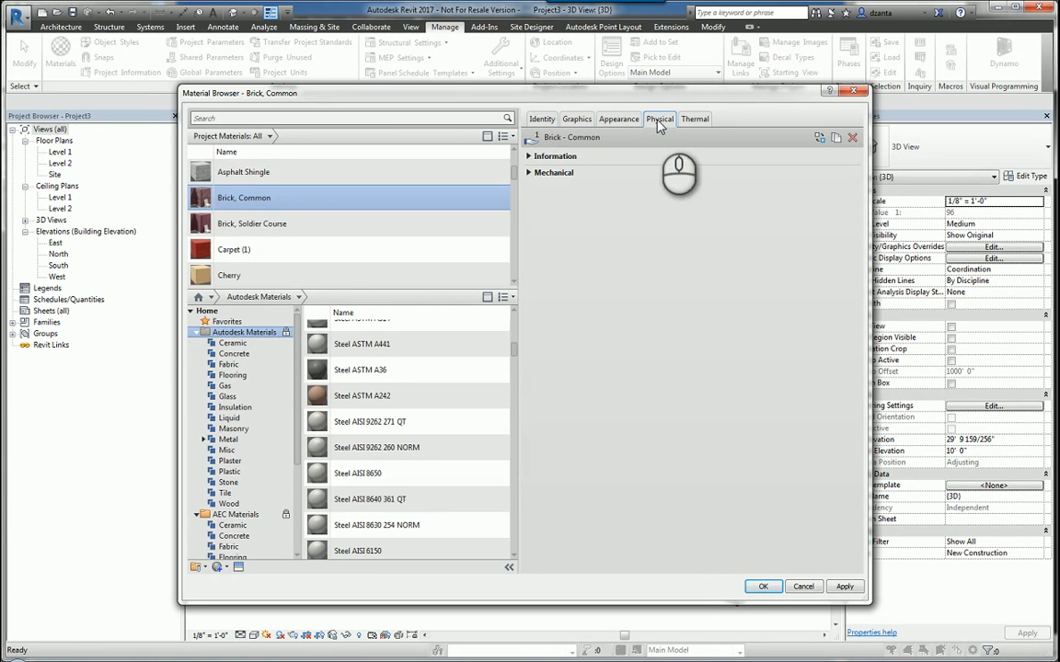
pyautogui.click(532, 173)
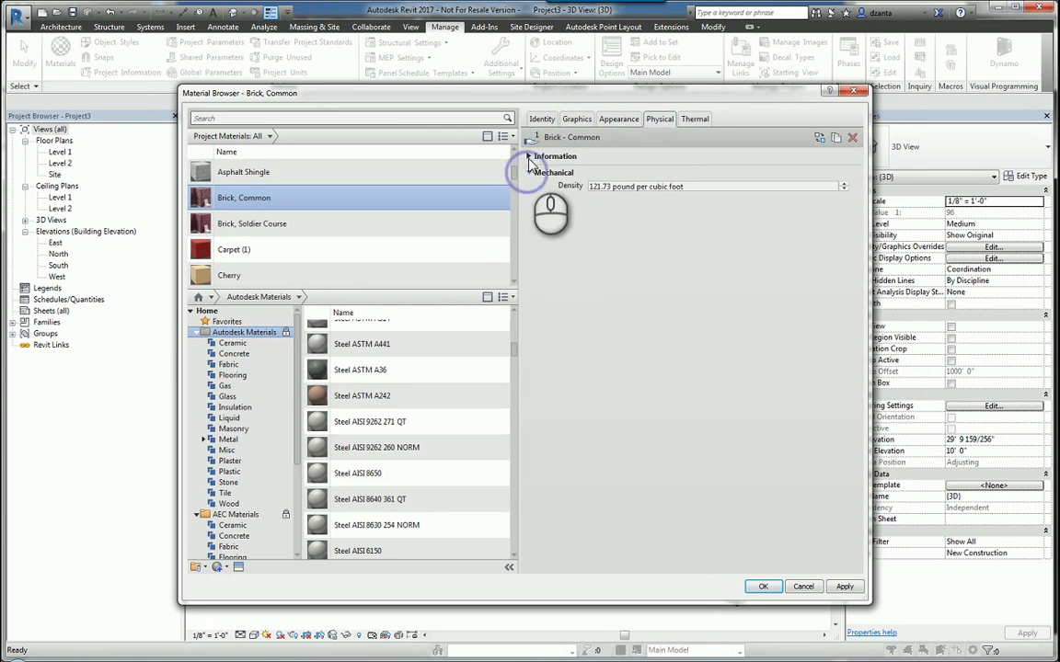
pyautogui.click(532, 155)
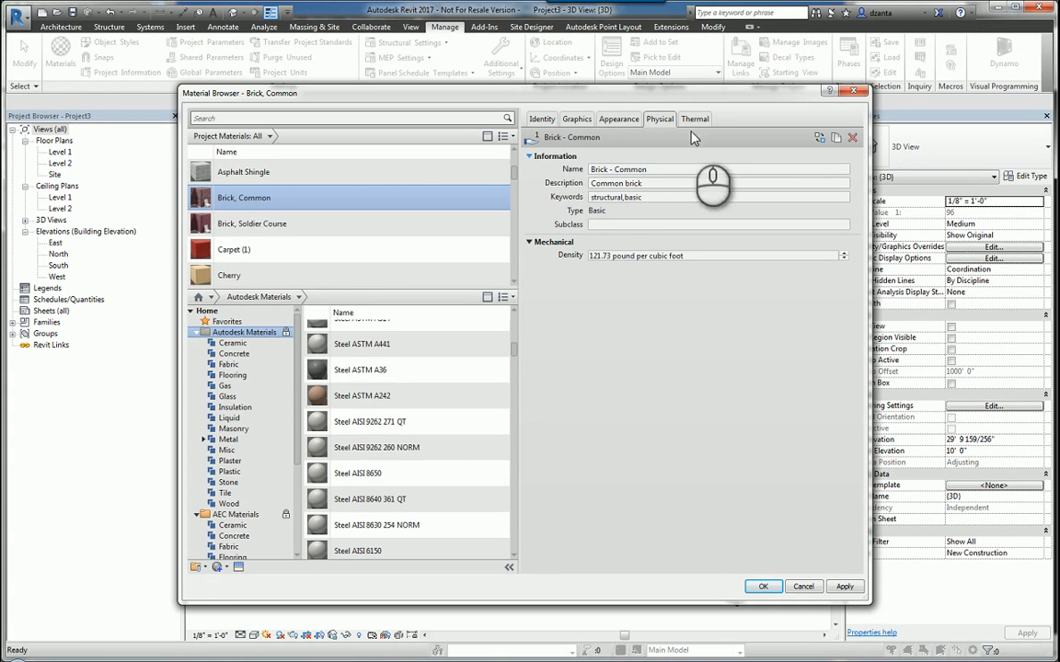
pyautogui.click(696, 117)
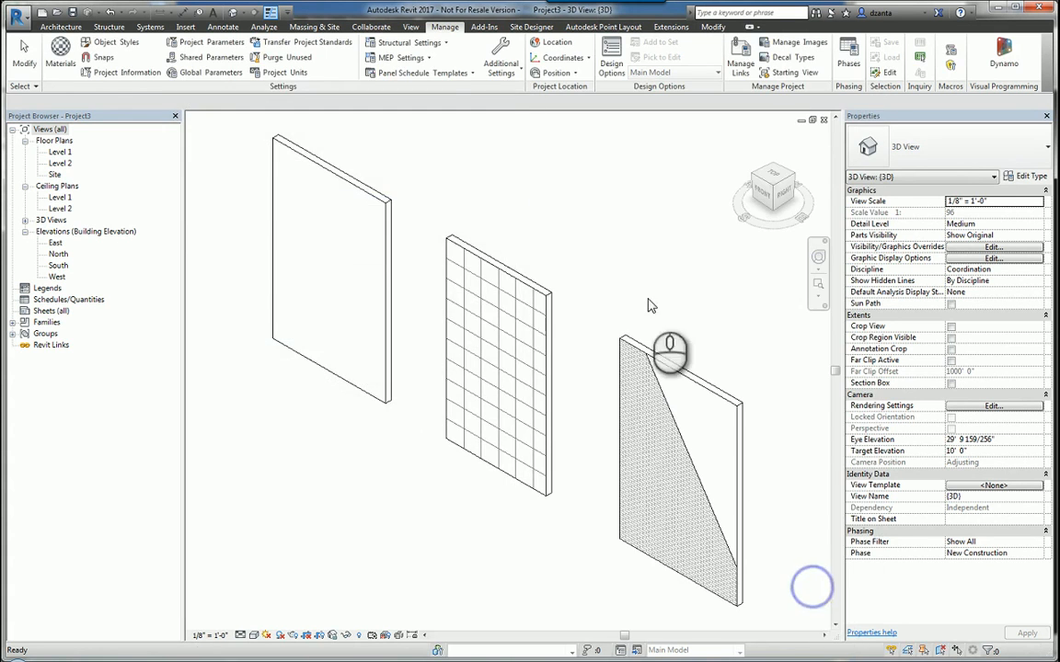
pyautogui.moveTo(382, 243)
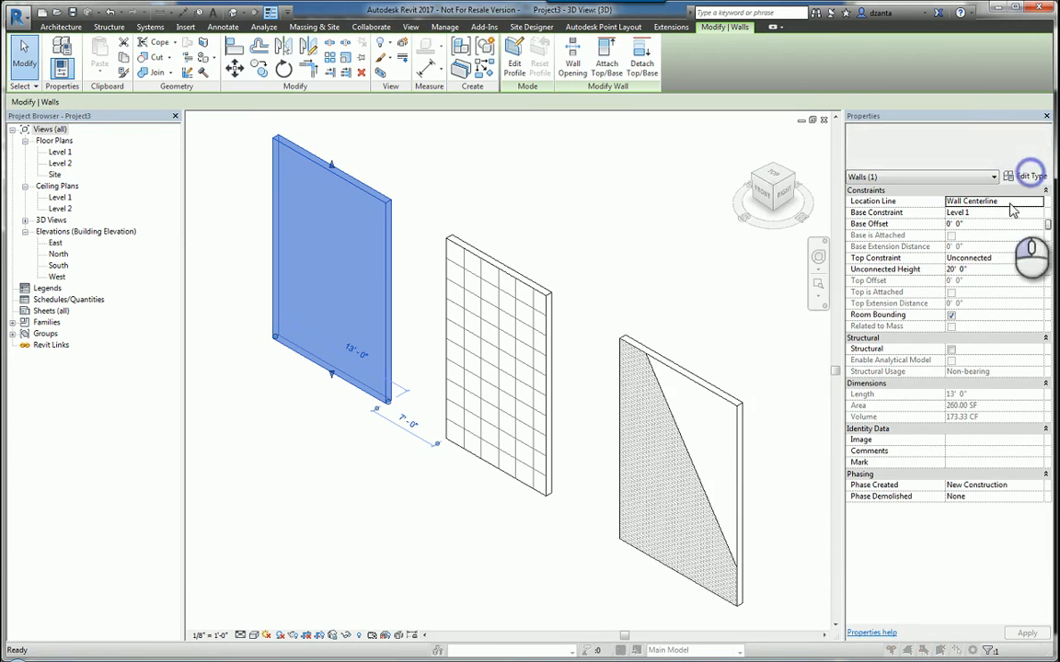
# - Open and close the left wall's Generic - 8" Material By Category type properties unchanged
pyautogui.click(1026, 173)
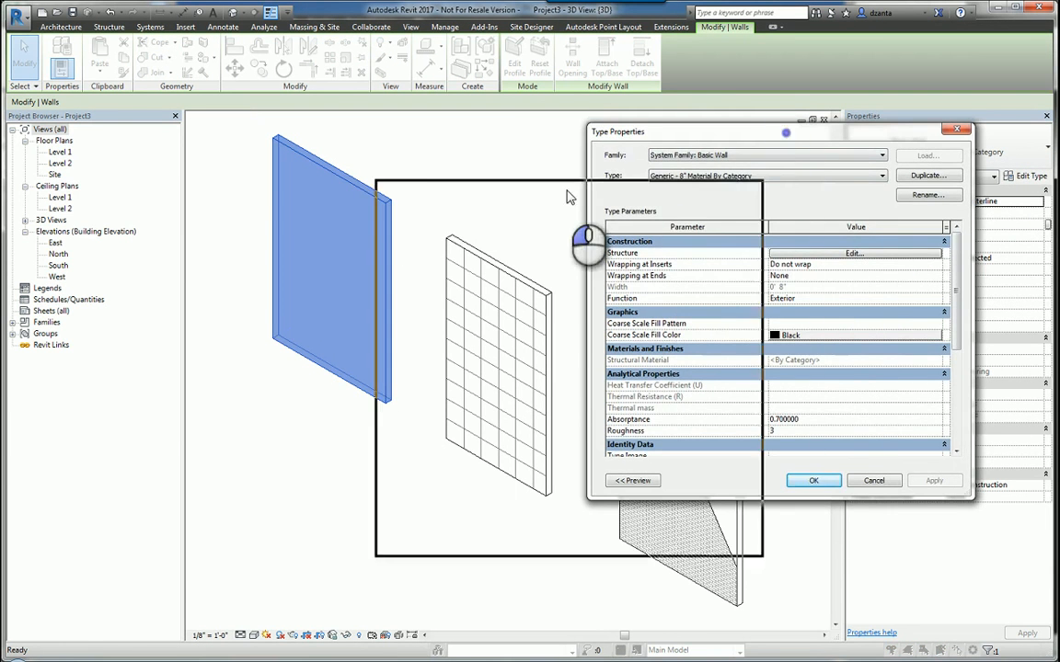
pyautogui.click(854, 254)
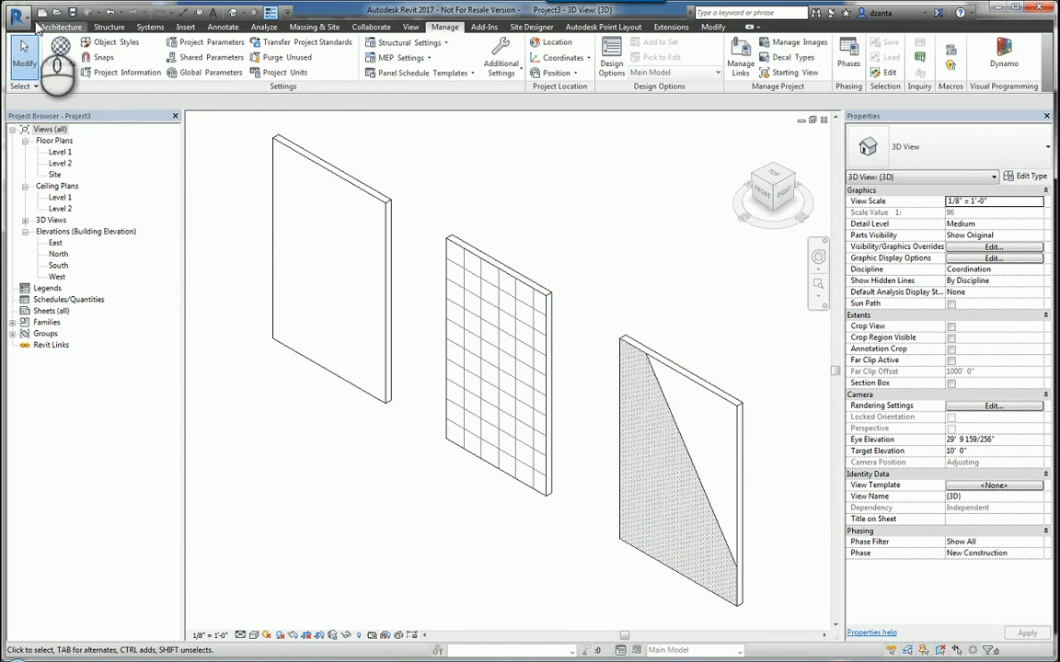
# - In Object Styles set the Walls category material to Wood Flooring instead of Default Wall
pyautogui.click(121, 40)
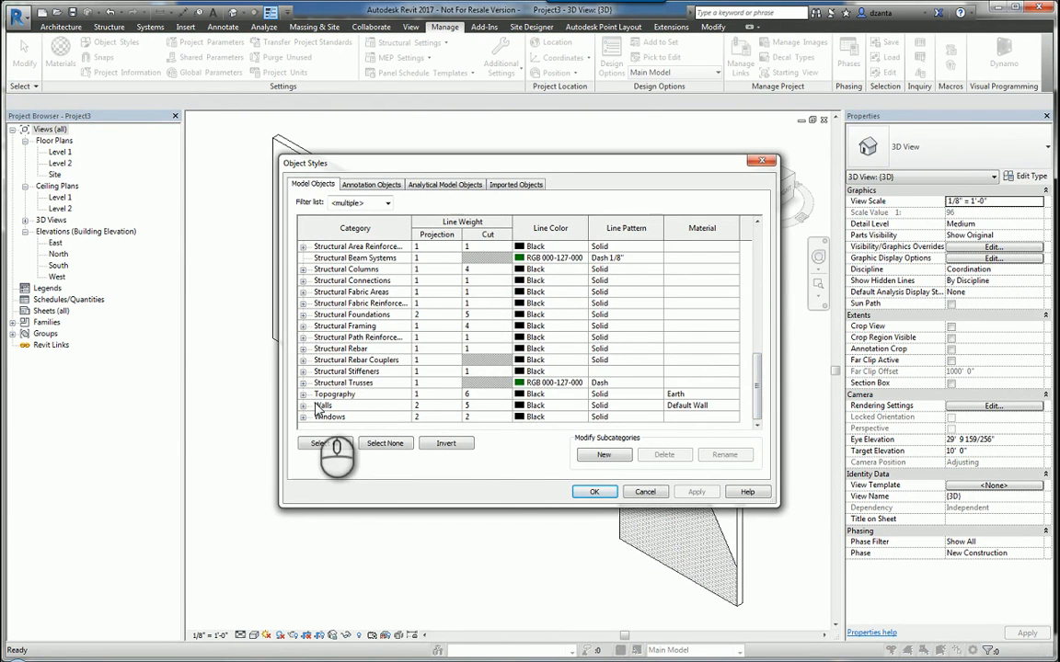
pyautogui.click(324, 405)
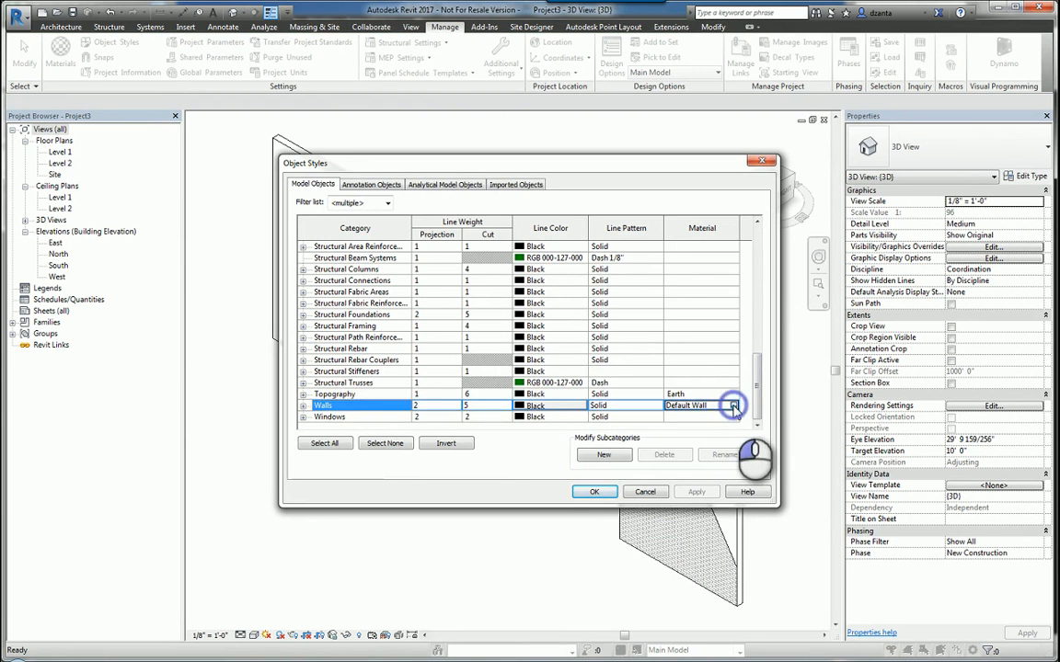
pyautogui.click(731, 407)
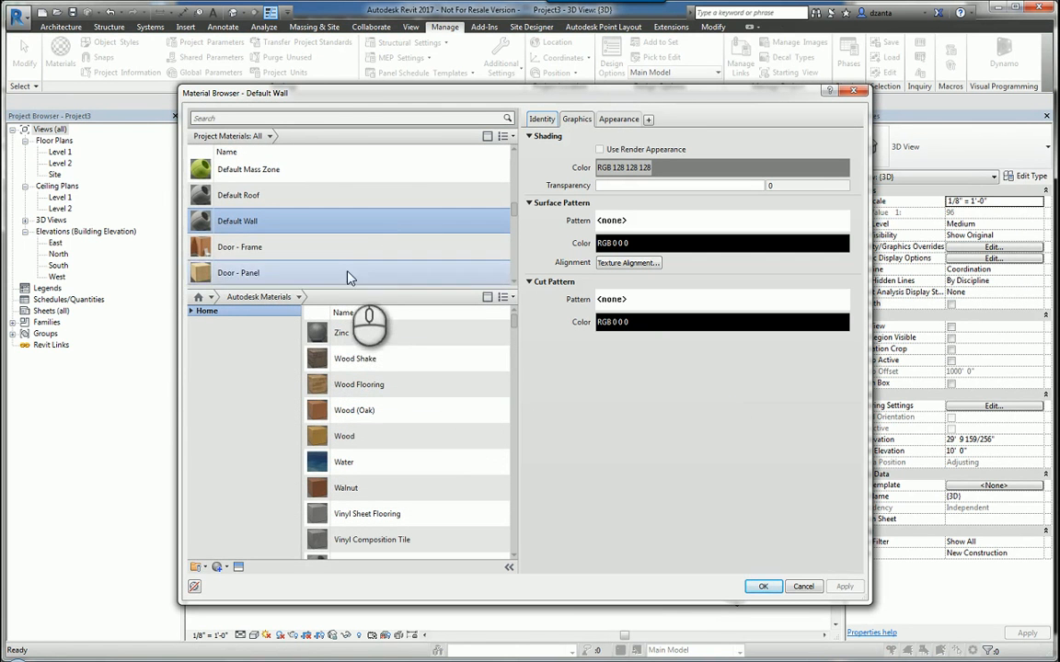
pyautogui.moveTo(427, 384)
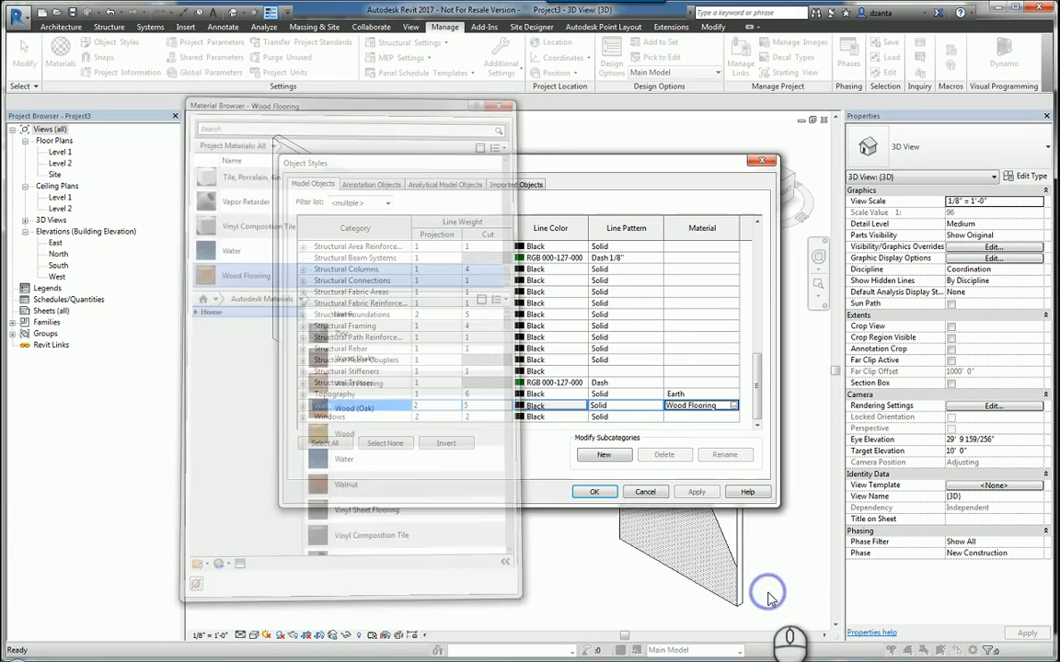
pyautogui.click(594, 491)
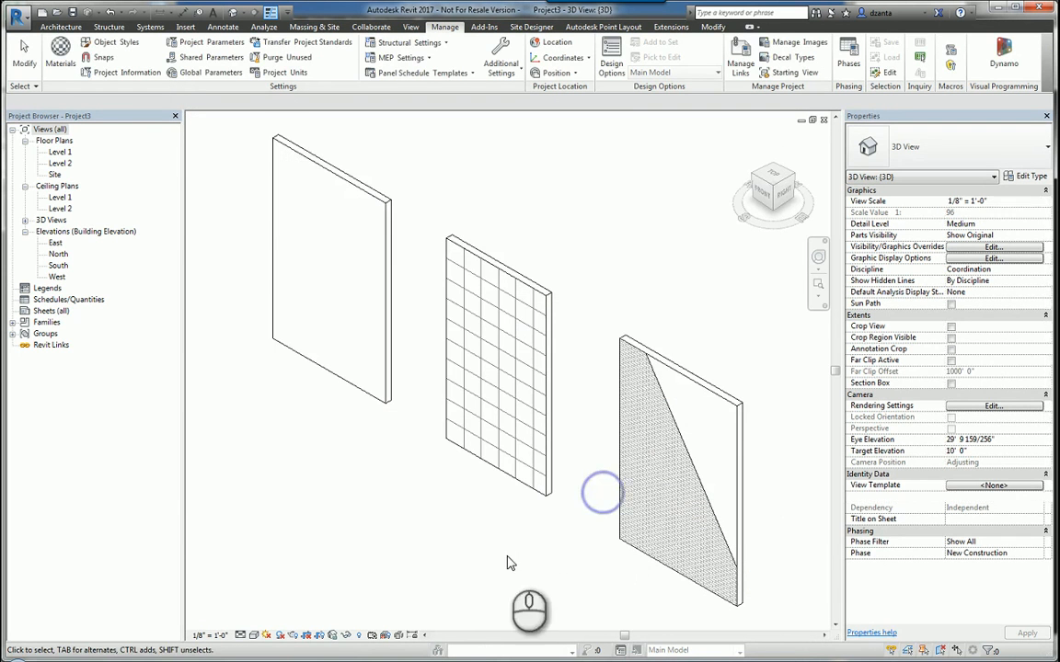
pyautogui.click(331, 267)
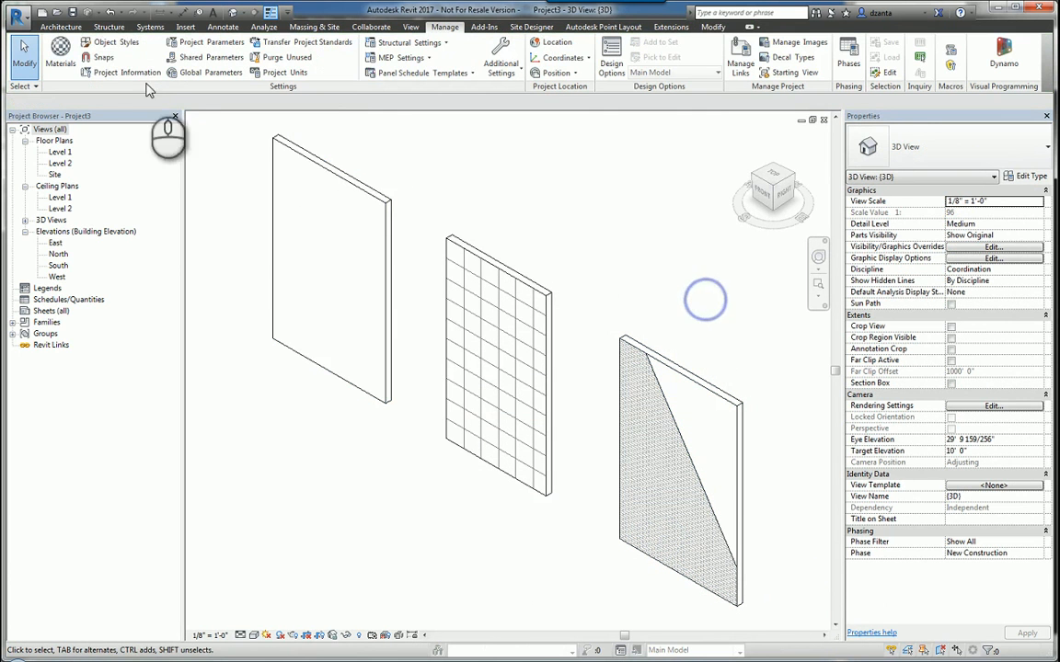
# - Reopen Object Styles to confirm the Walls material now reads Wood Flooring
pyautogui.click(119, 48)
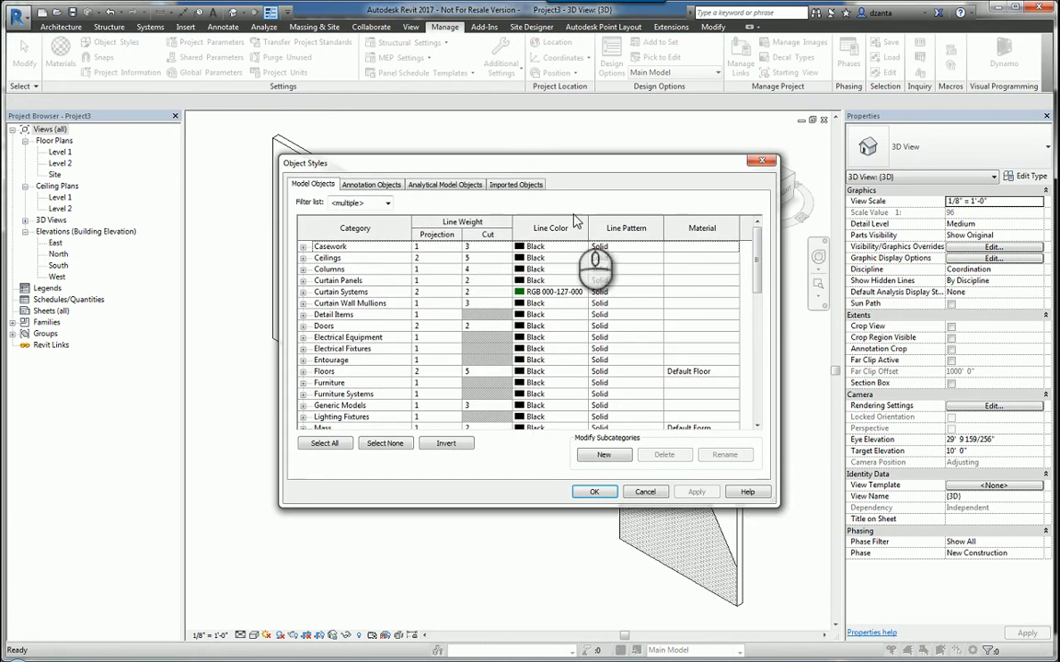
pyautogui.scroll(-3)
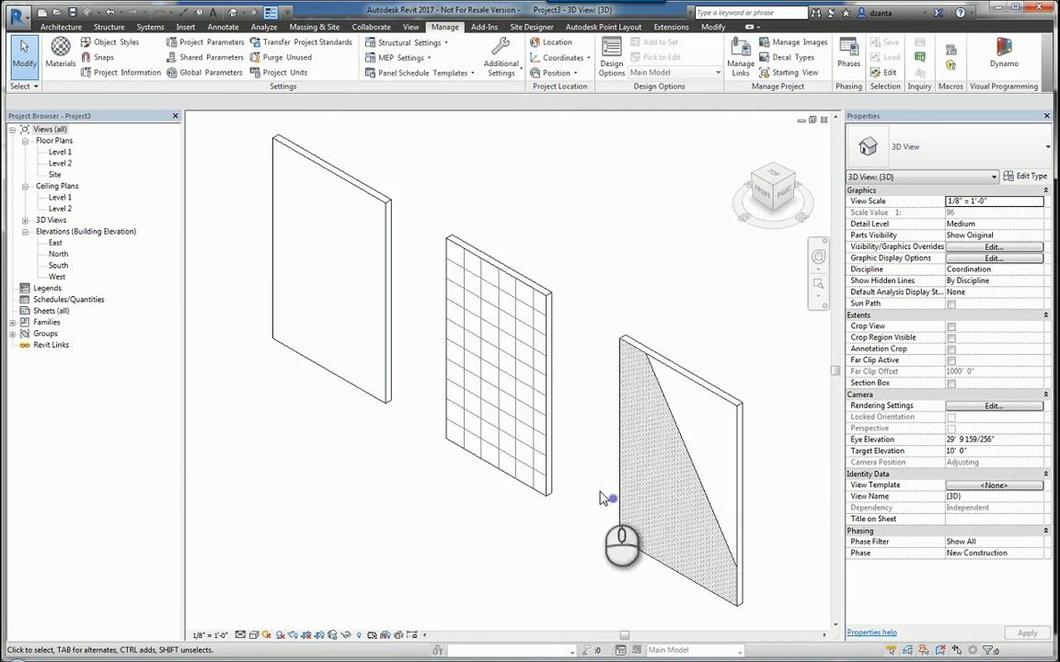
# - Select the middle wall and inspect its Acoustic Ceiling Tile 24 x 24 structural material in Type Properties
pyautogui.click(495, 359)
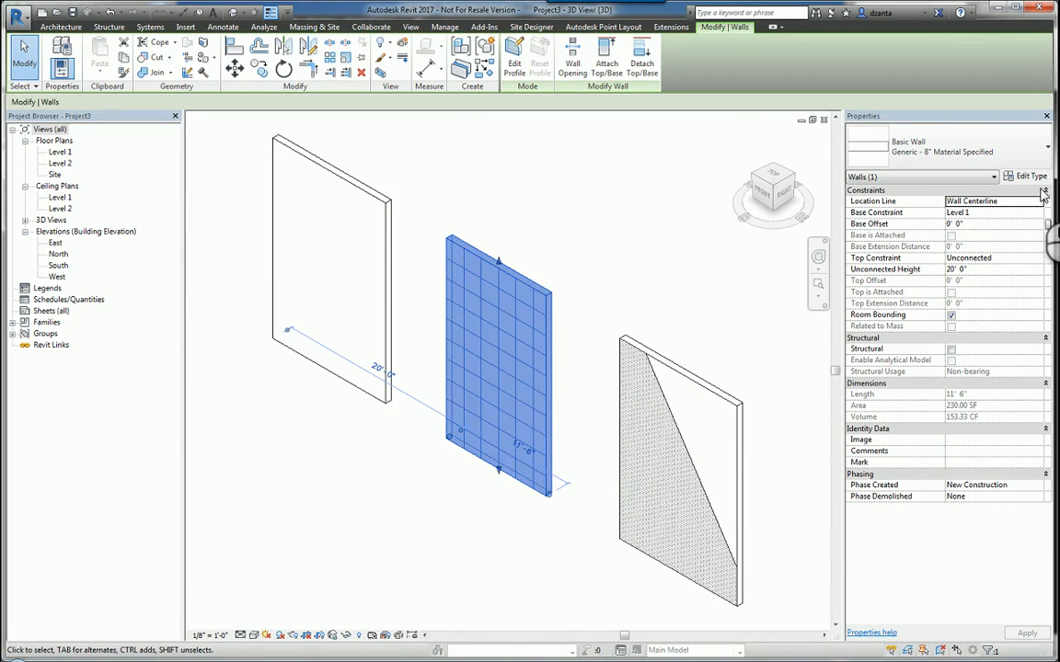
pyautogui.click(1019, 177)
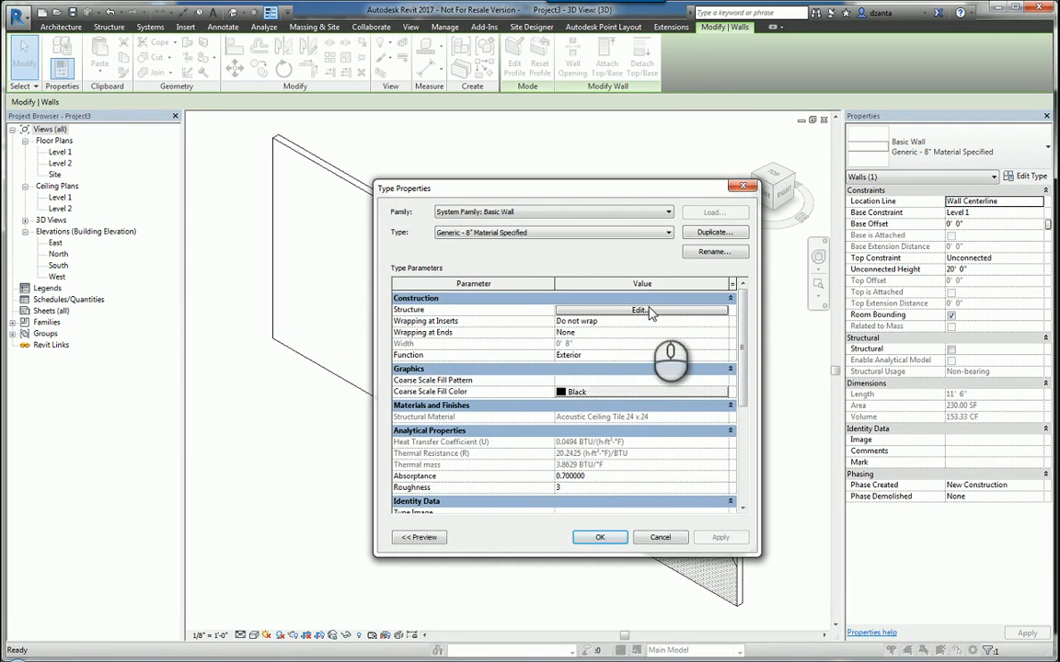
pyautogui.click(650, 309)
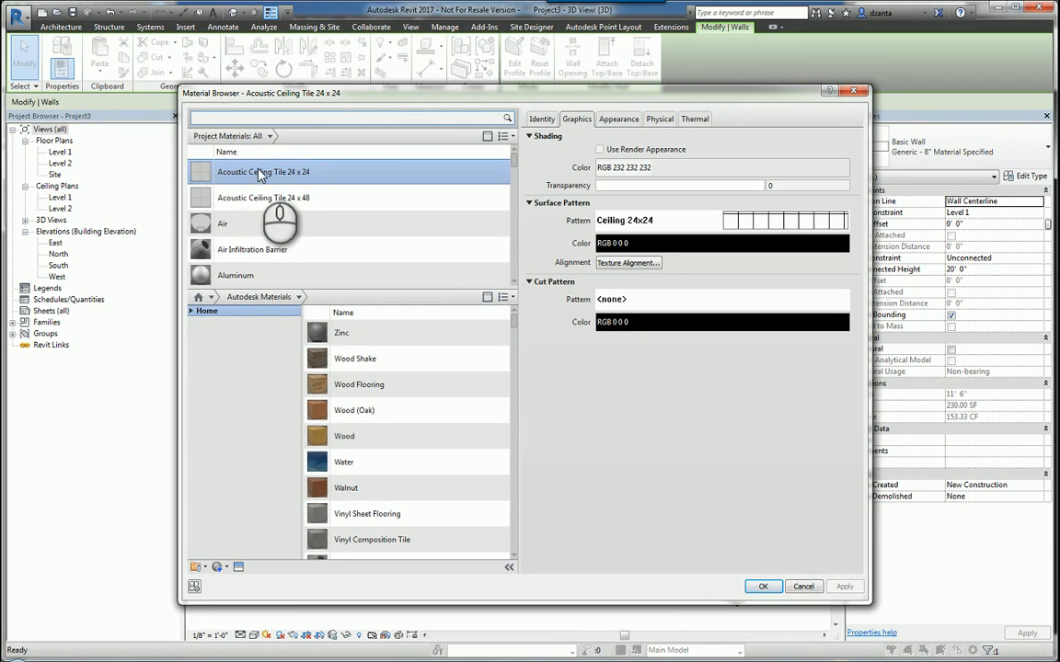
pyautogui.moveTo(276, 184)
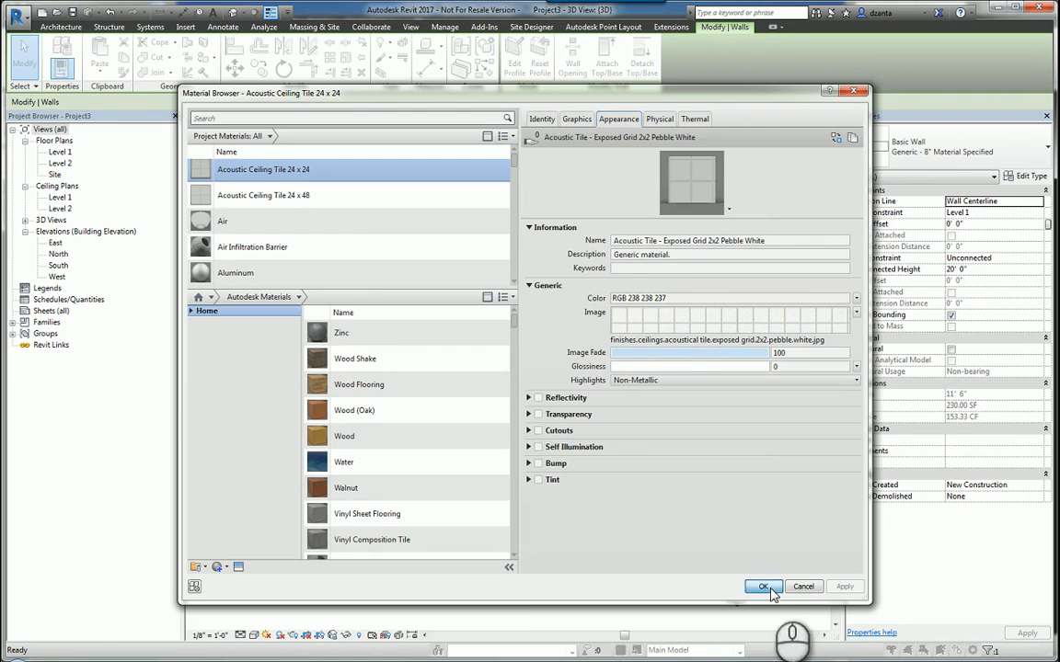
pyautogui.click(762, 587)
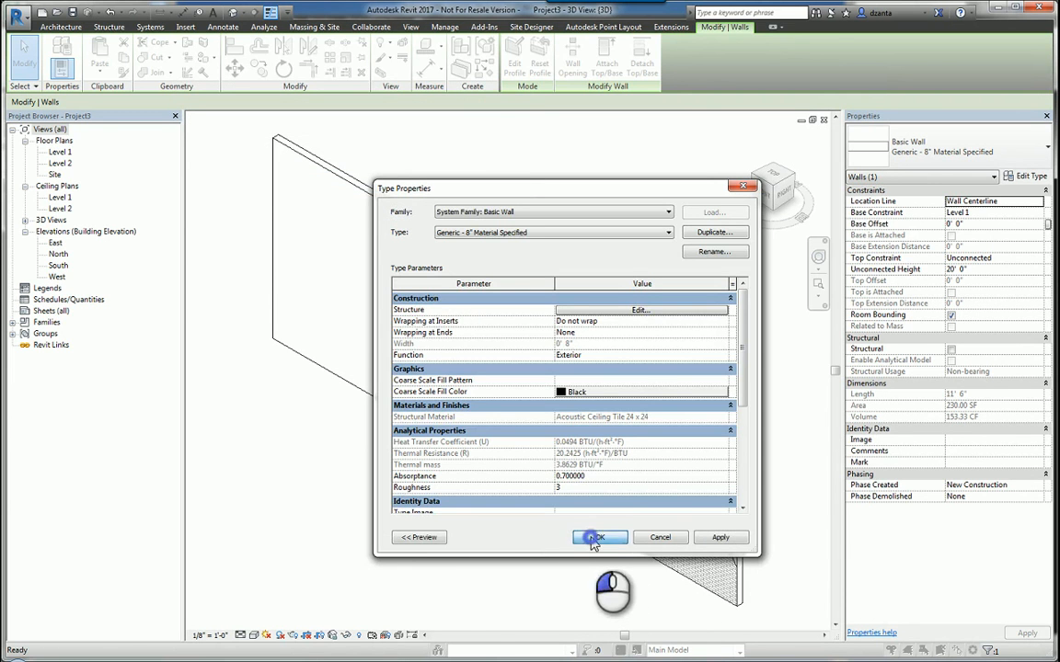
# - Close the middle wall's Type Properties and change the view's visual style from the control bar
pyautogui.click(600, 538)
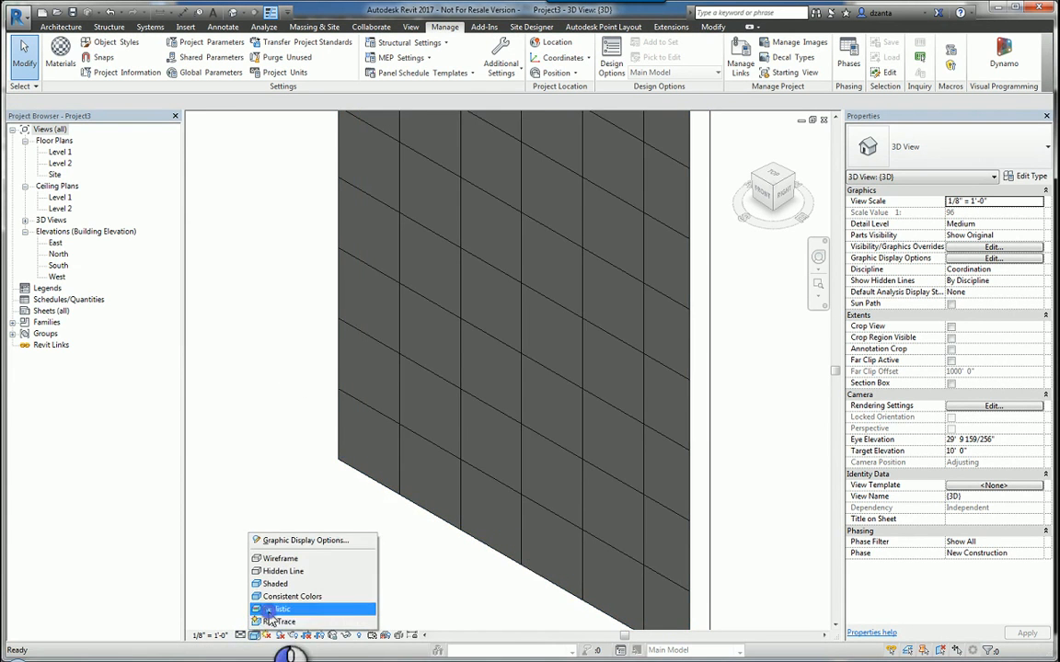
pyautogui.click(276, 609)
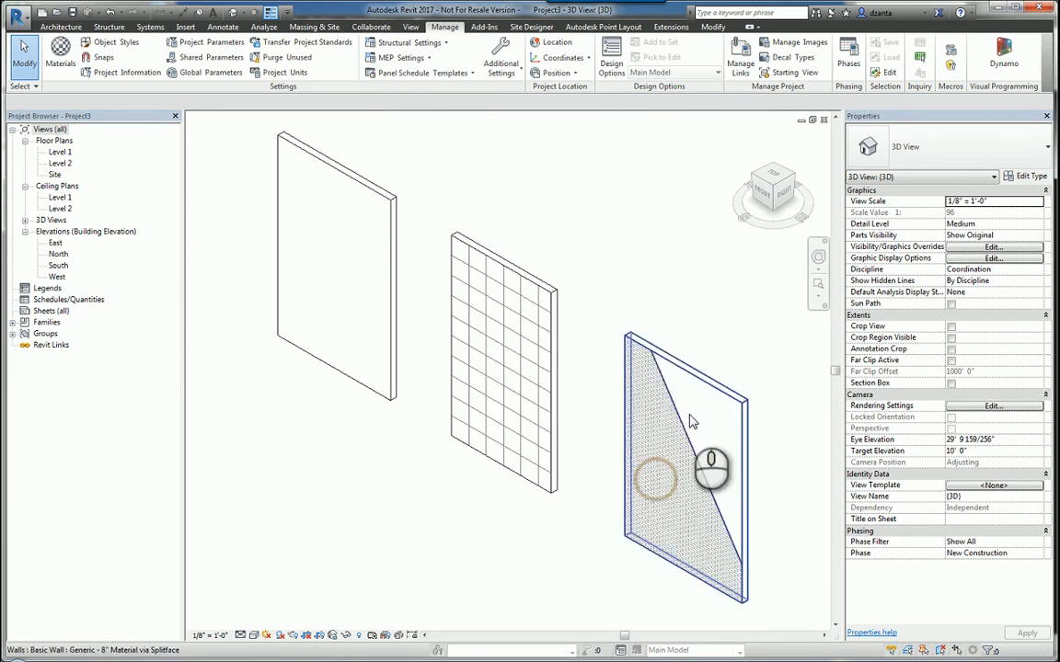
pyautogui.click(695, 419)
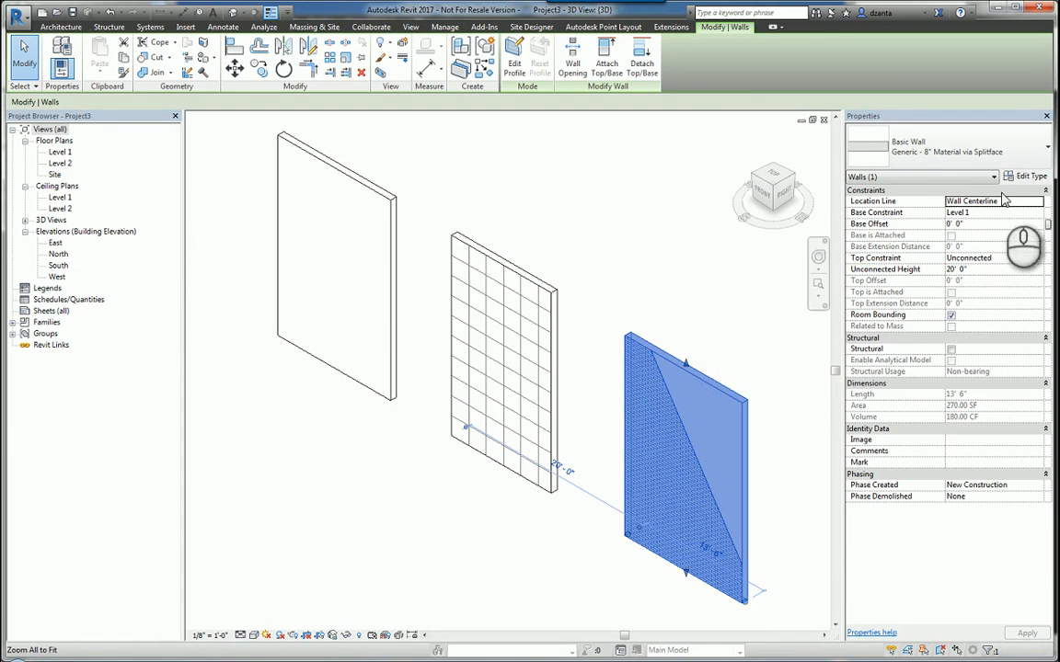
pyautogui.click(1026, 176)
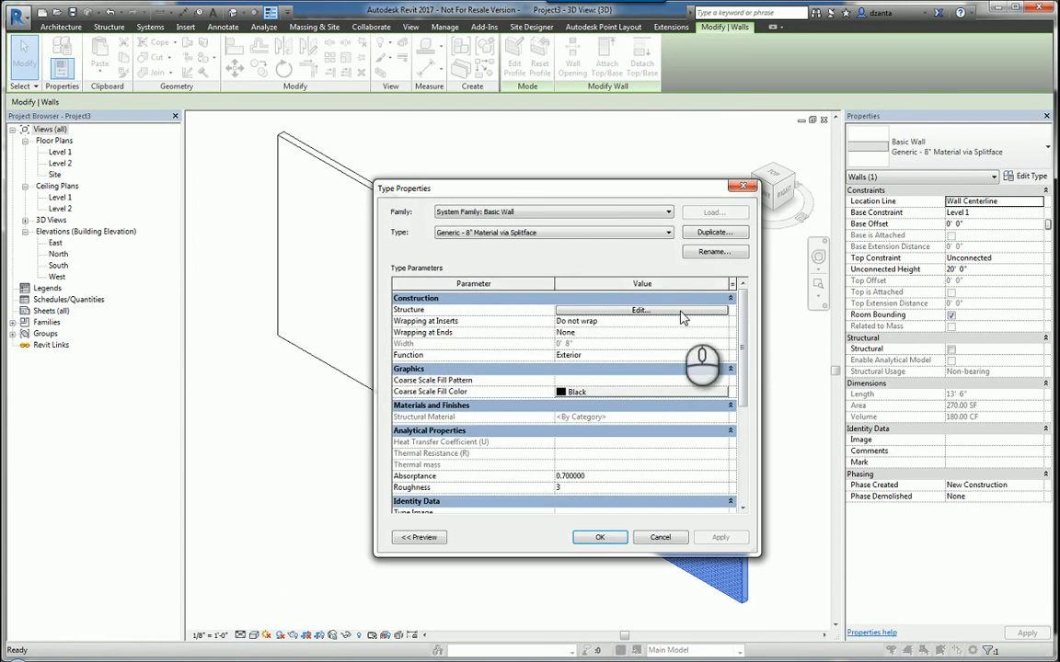
pyautogui.click(640, 309)
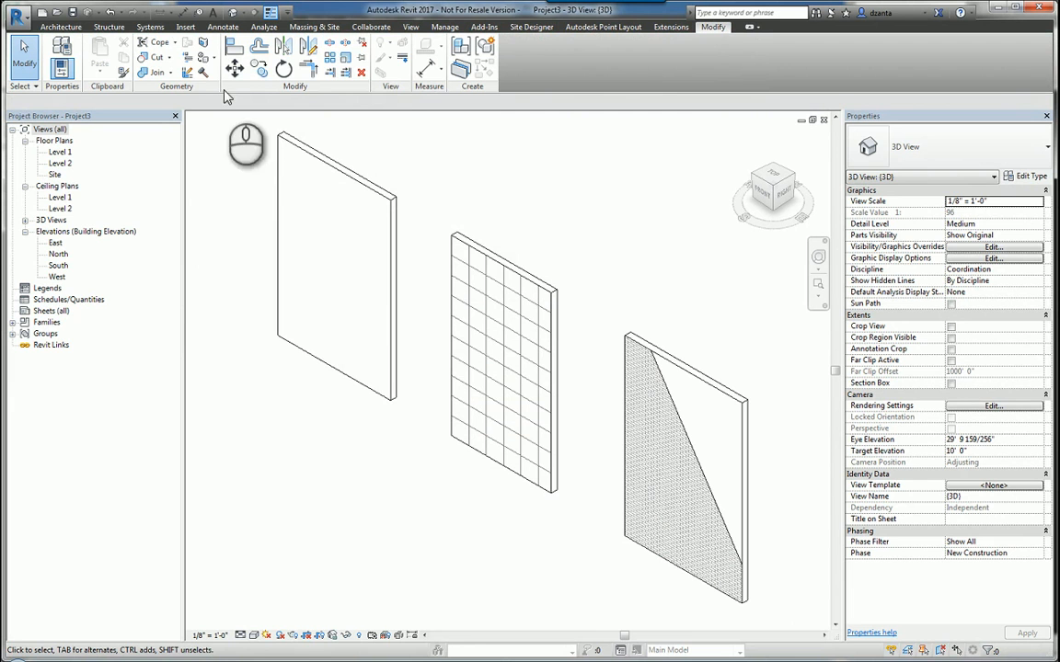
pyautogui.moveTo(199, 46)
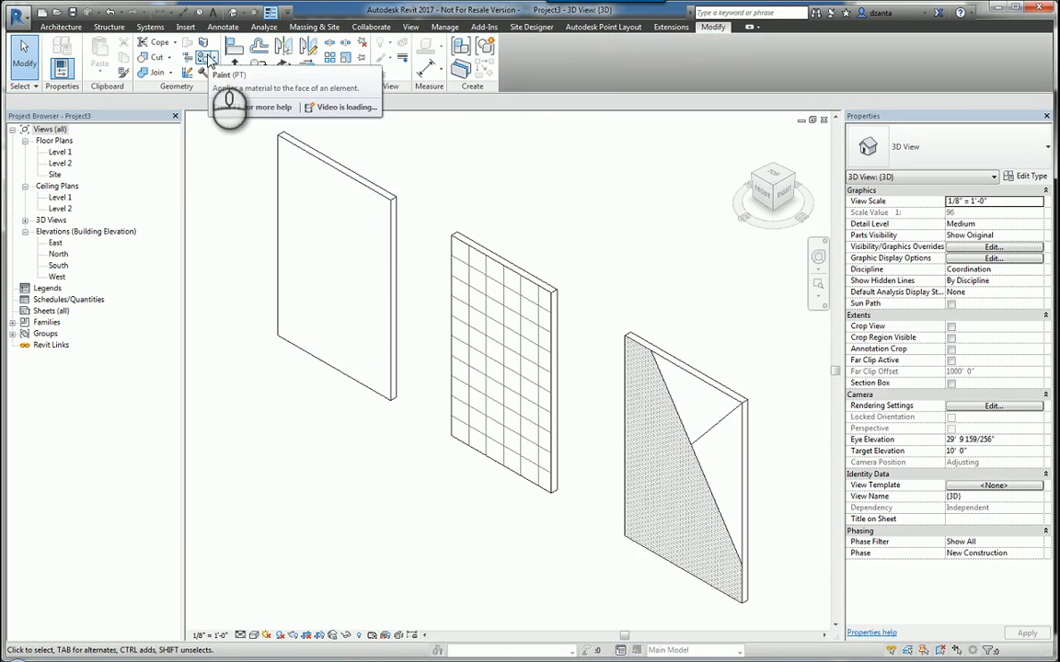
# - With Modify > Paint, pick Parking Stripe from the browser and apply it to the wall face
pyautogui.click(202, 69)
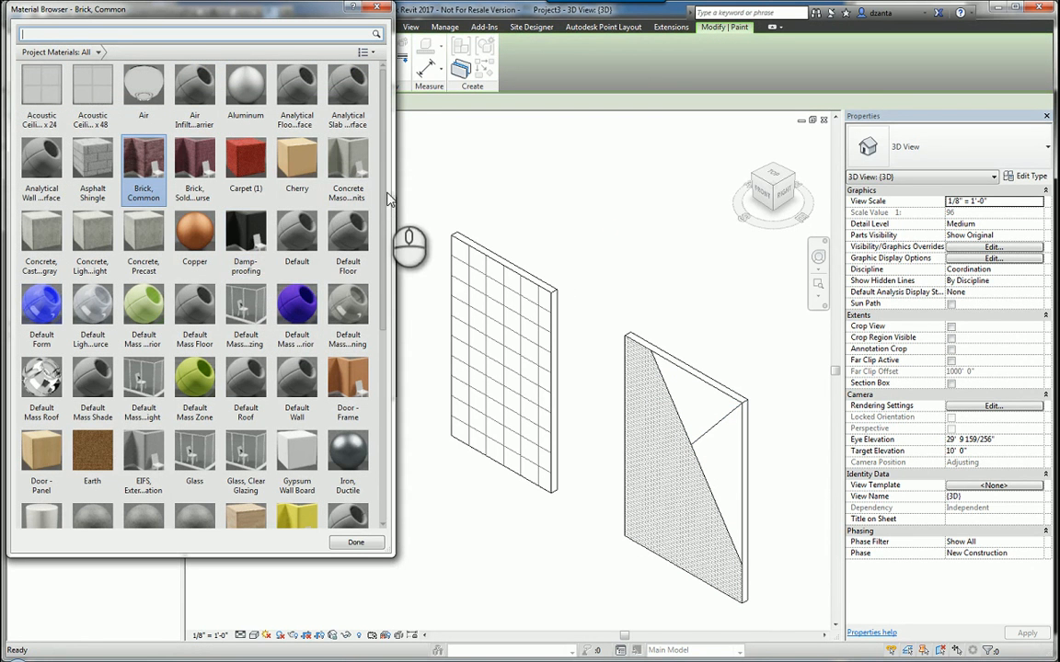
pyautogui.scroll(-3)
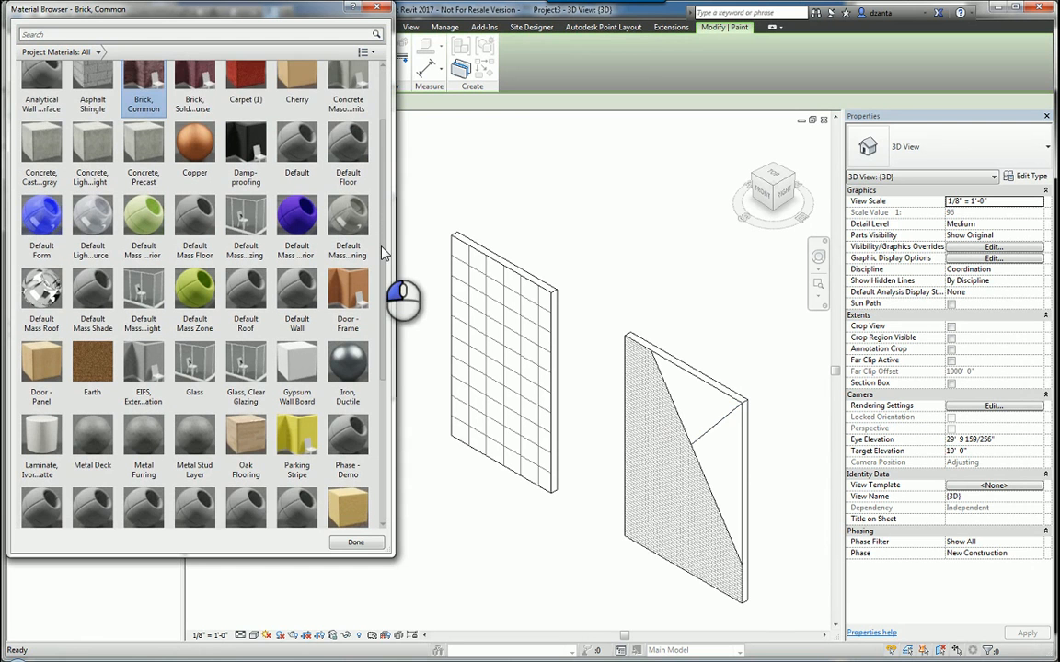
pyautogui.scroll(-3)
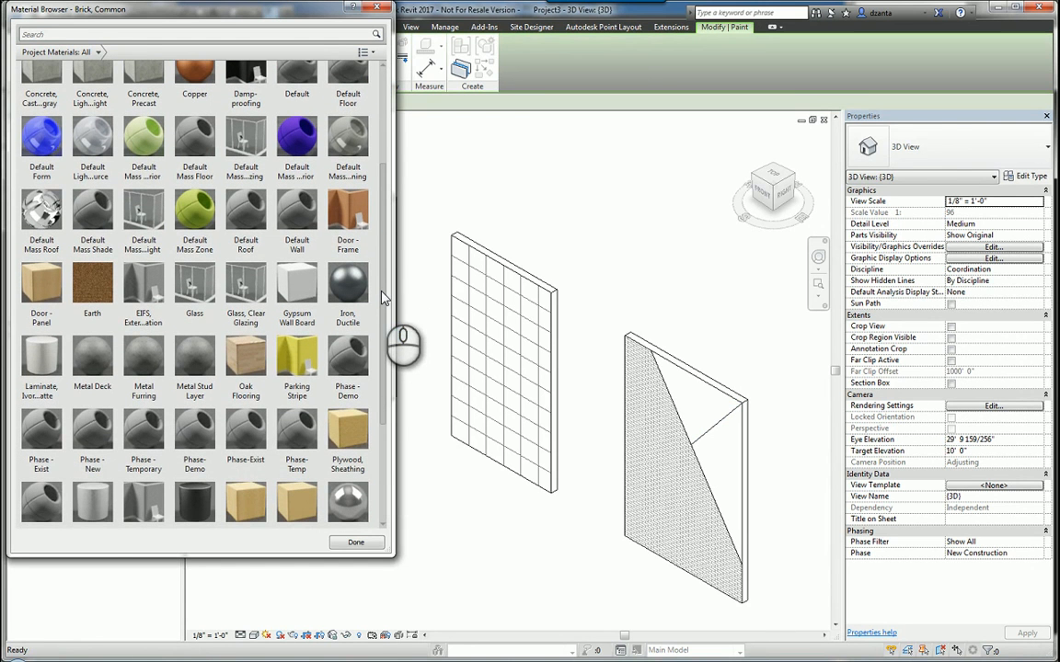
pyautogui.click(296, 357)
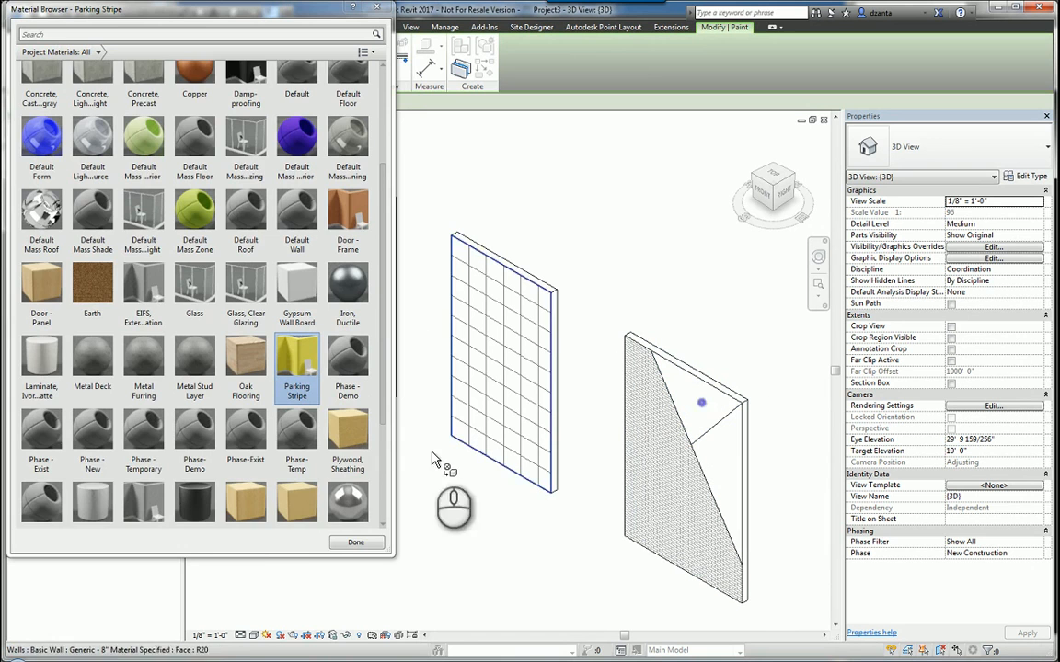
pyautogui.click(357, 541)
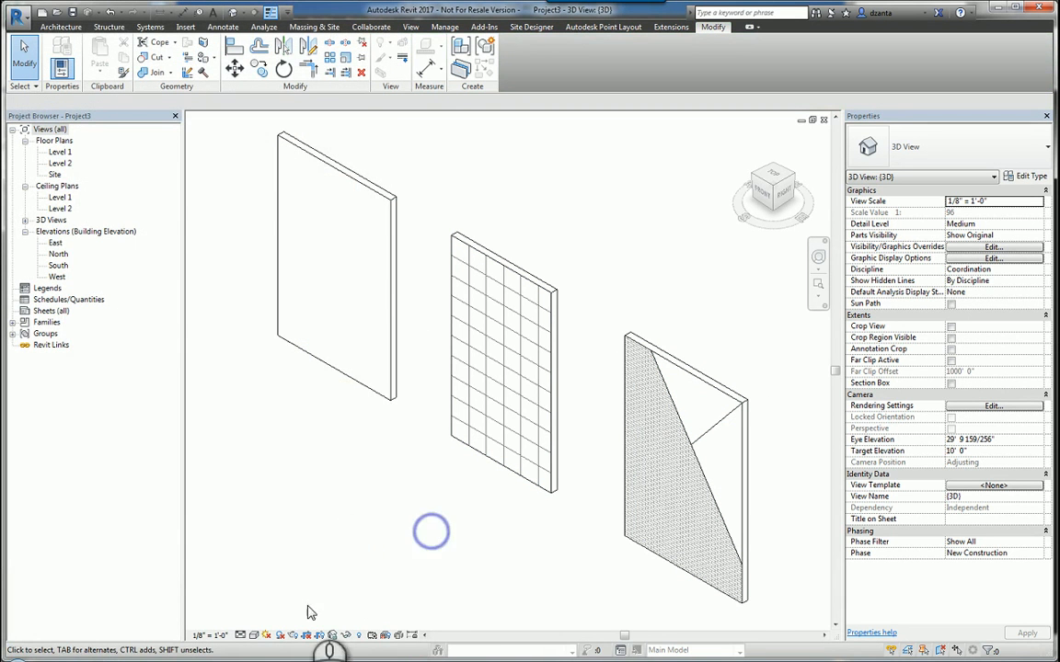